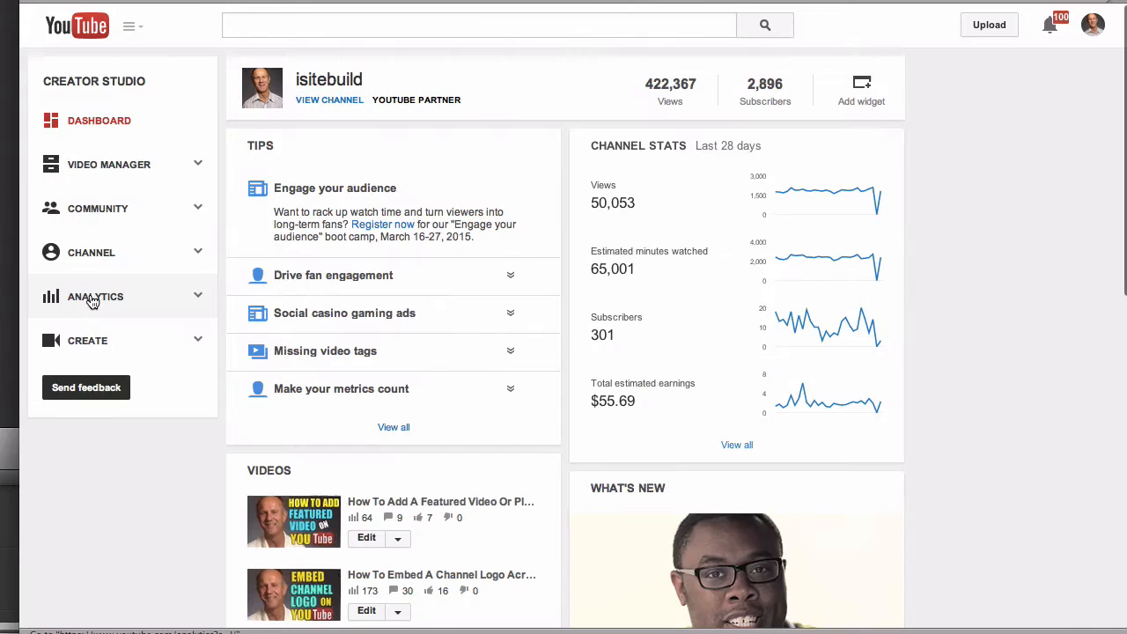
- Open channel Analytics and scroll through the Annotations report's per-video clicks and close rates
{"action": "left_click", "coordinate": [95, 297]}
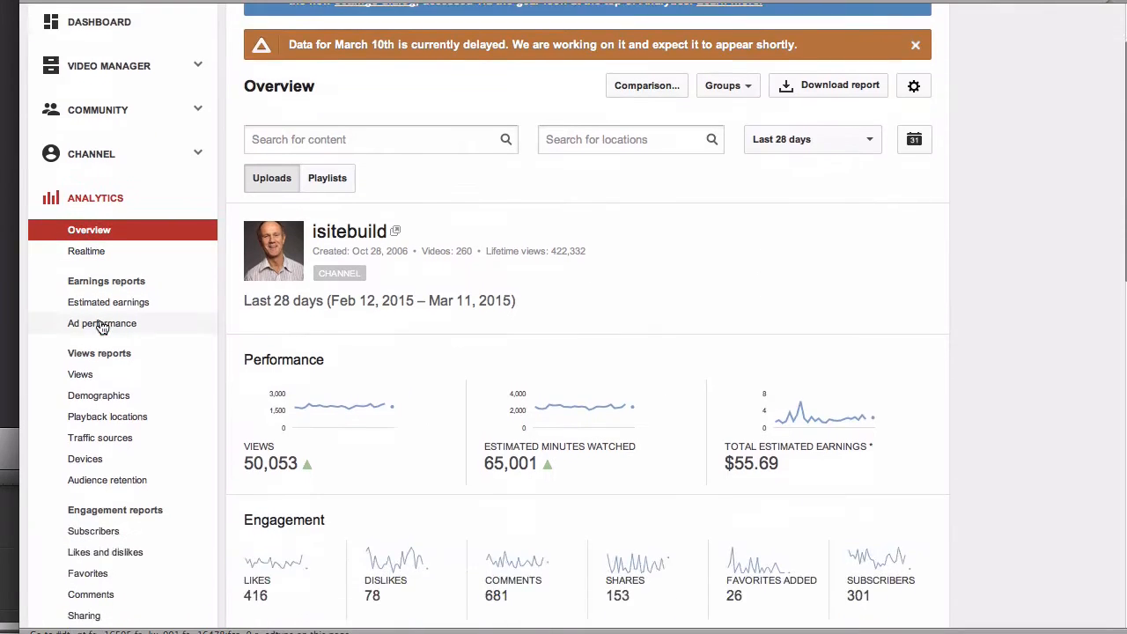
{"action": "scroll", "scroll_direction": "down", "scroll_amount": 3}
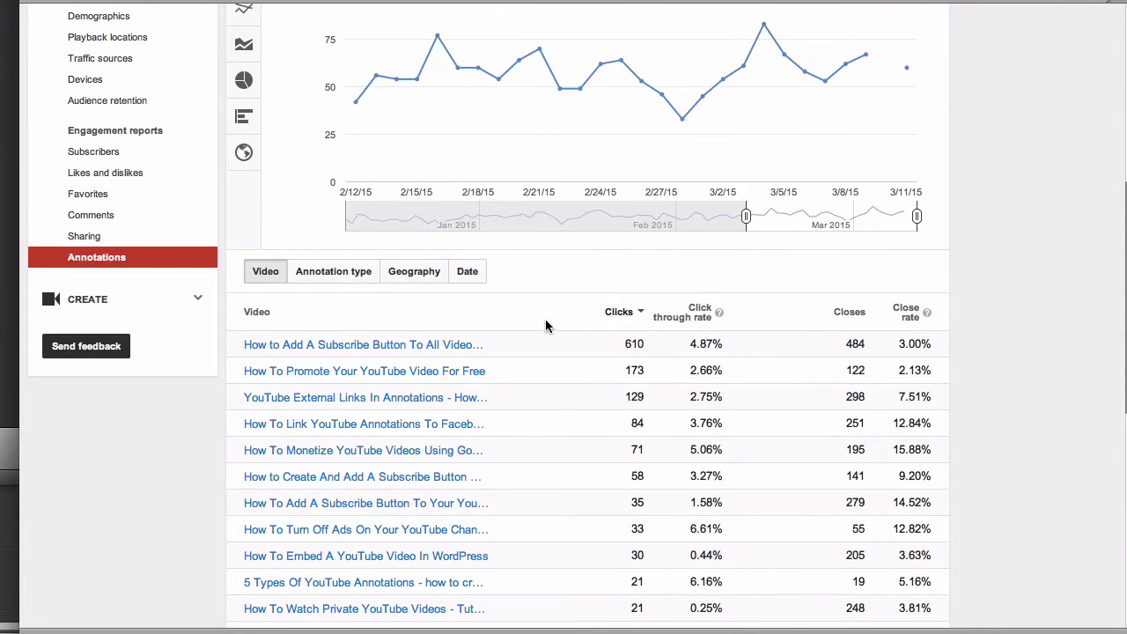
{"action": "mouse_move", "coordinate": [625, 341]}
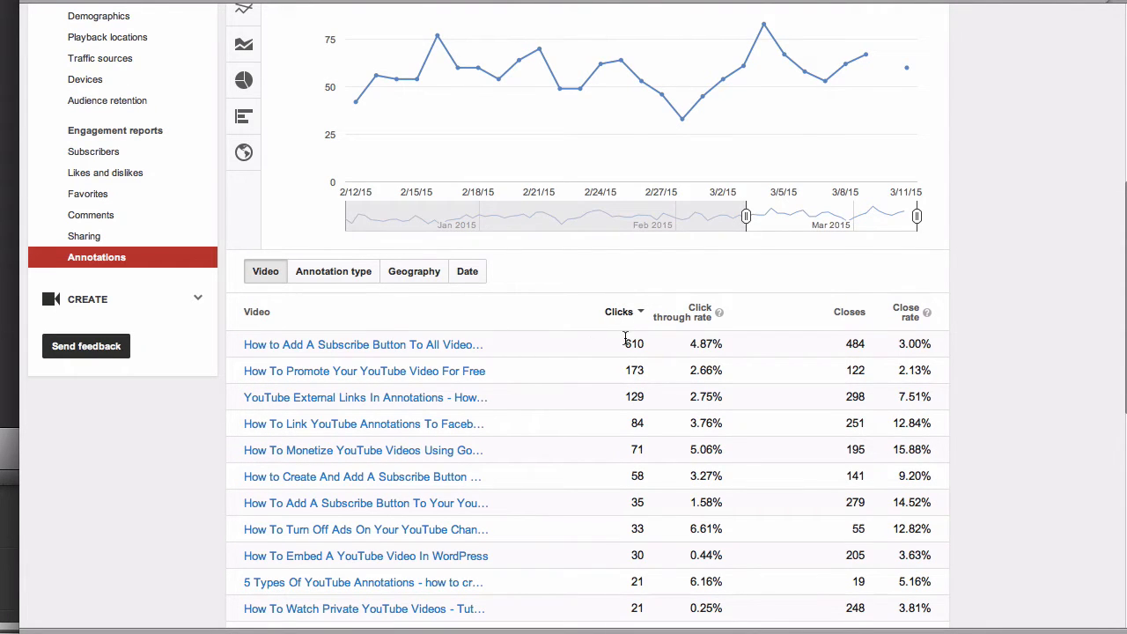
{"action": "mouse_move", "coordinate": [710, 339]}
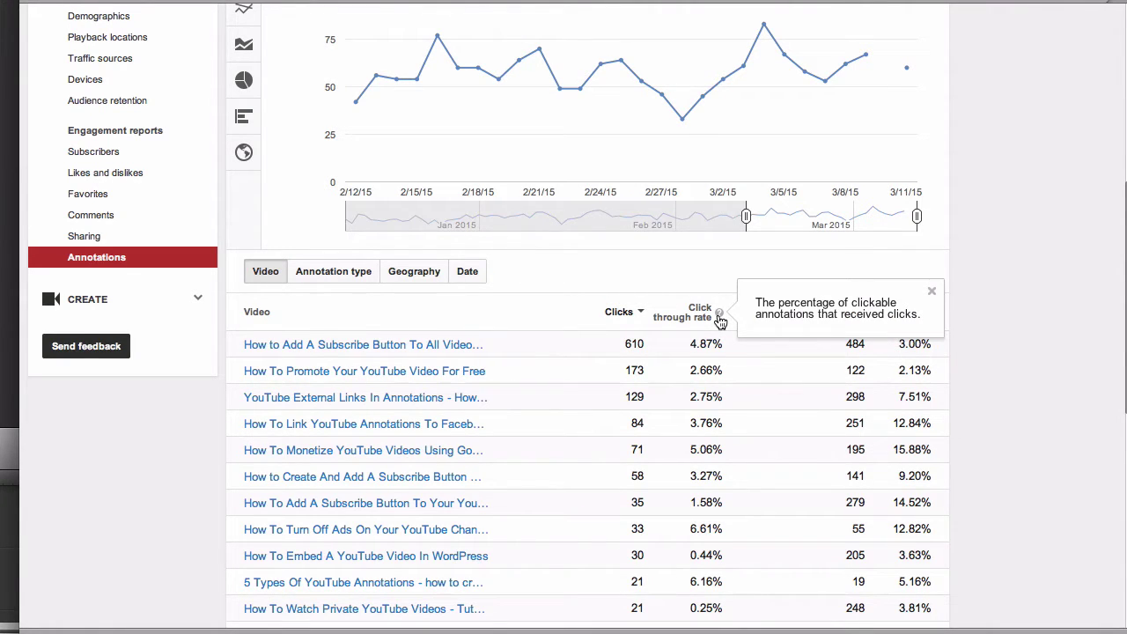
{"action": "mouse_move", "coordinate": [733, 328]}
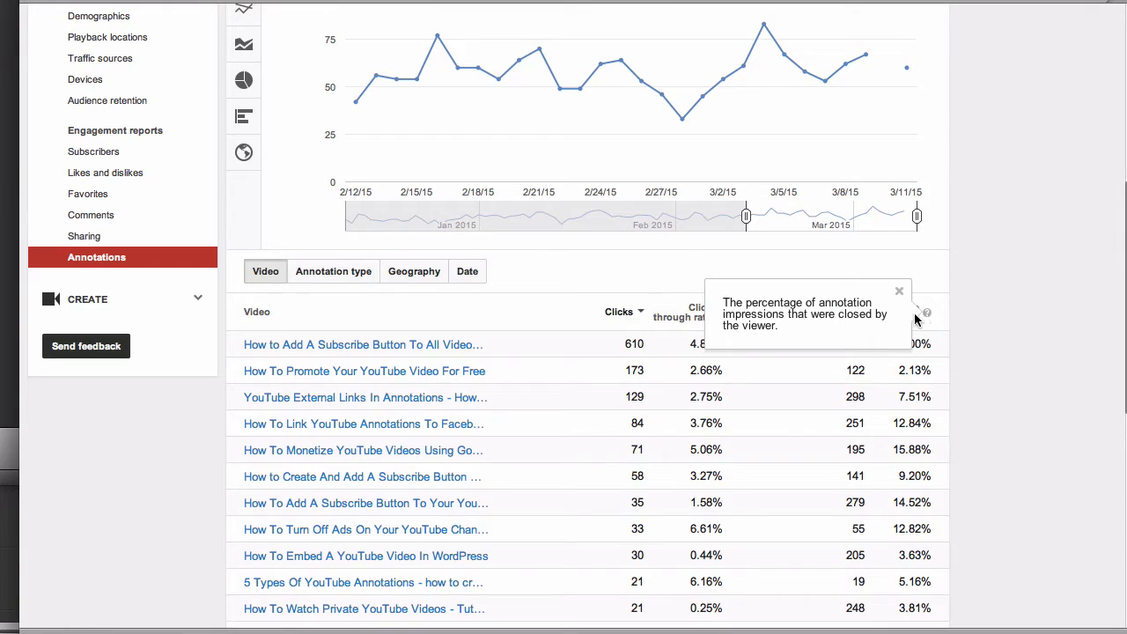
{"action": "mouse_move", "coordinate": [843, 332]}
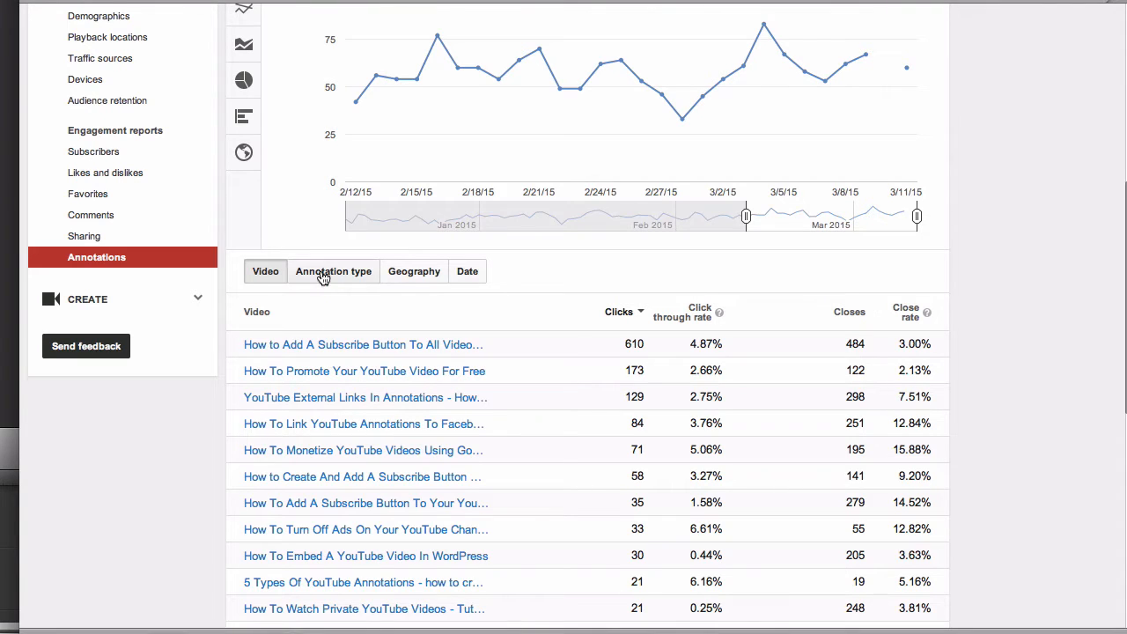
- Break the annotation results down by annotation type, showing Spotlight at 1,403 clicks
{"action": "left_click", "coordinate": [333, 271]}
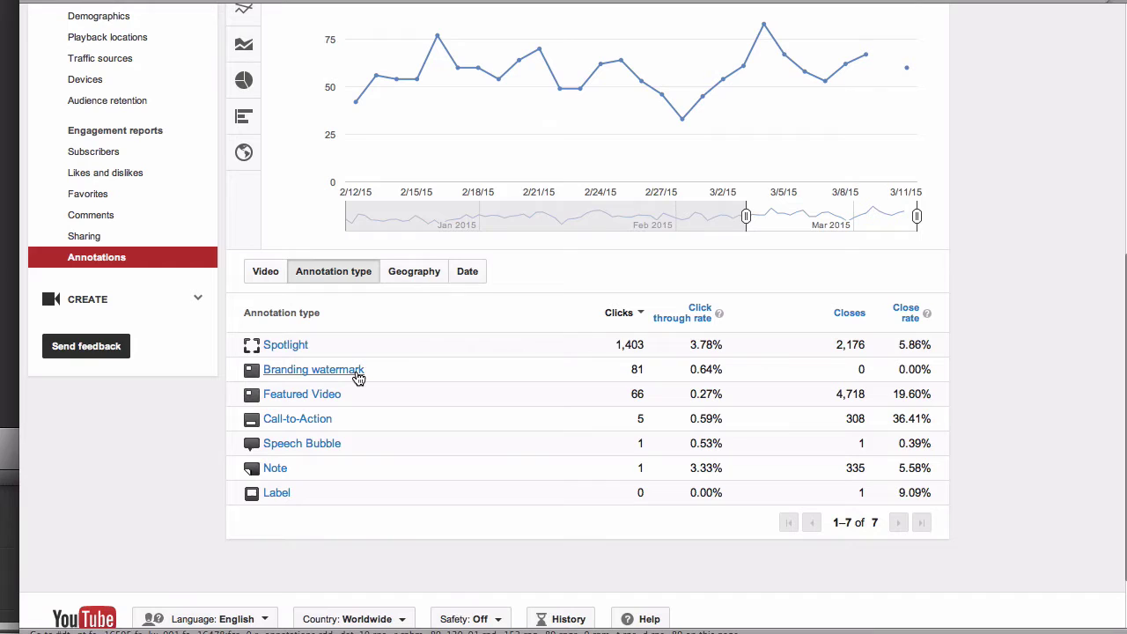
{"action": "mouse_move", "coordinate": [609, 348]}
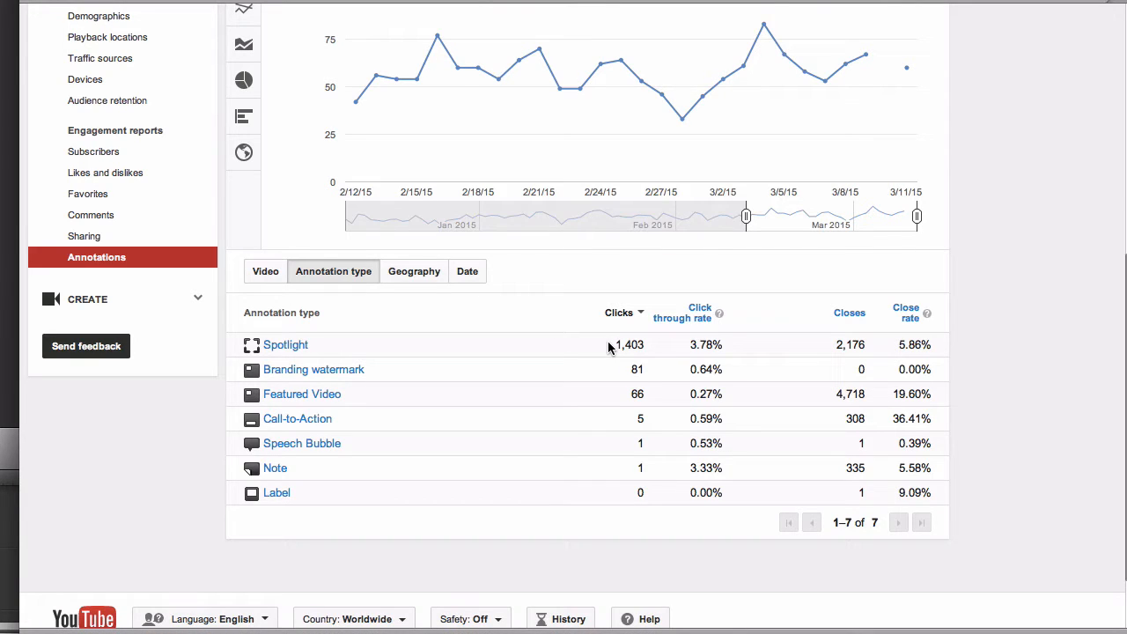
{"action": "mouse_move", "coordinate": [711, 344]}
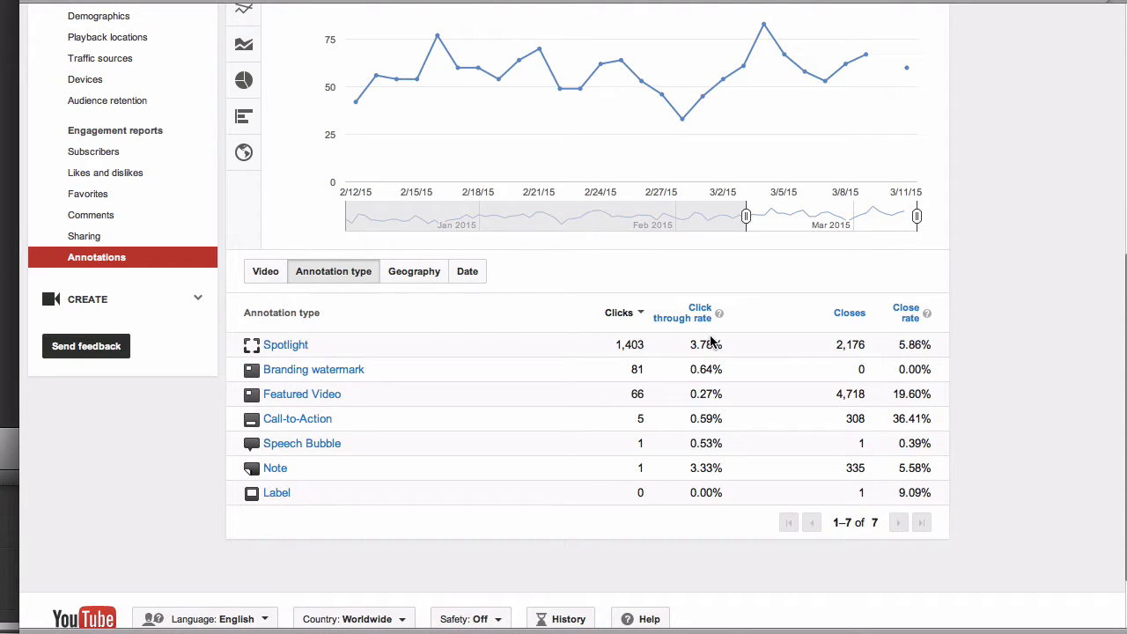
{"action": "mouse_move", "coordinate": [867, 344]}
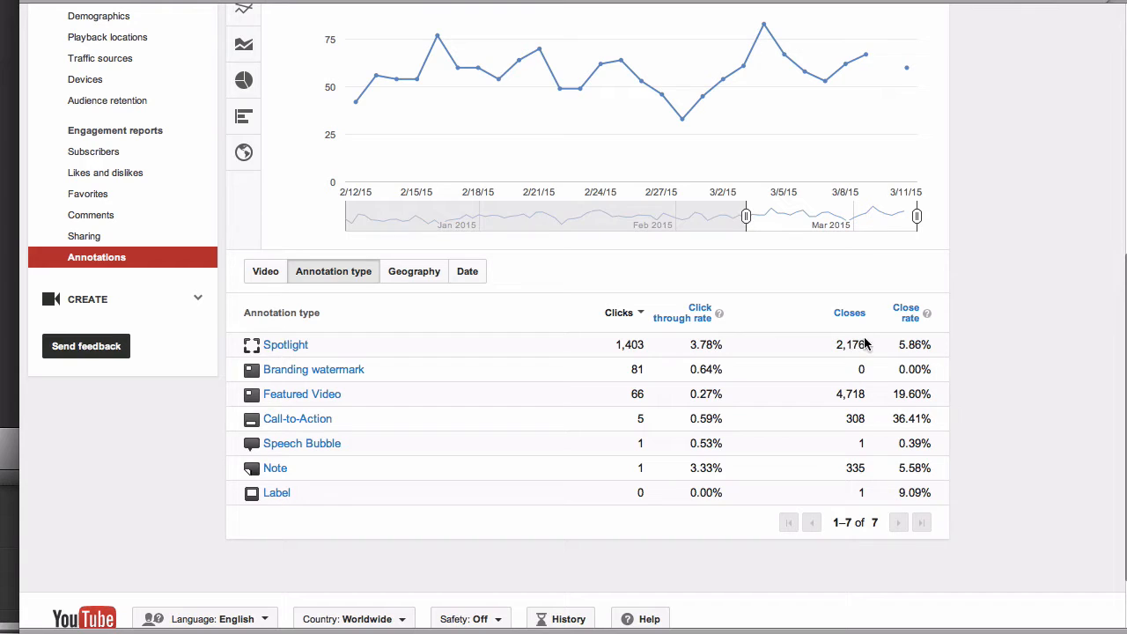
{"action": "mouse_move", "coordinate": [573, 376]}
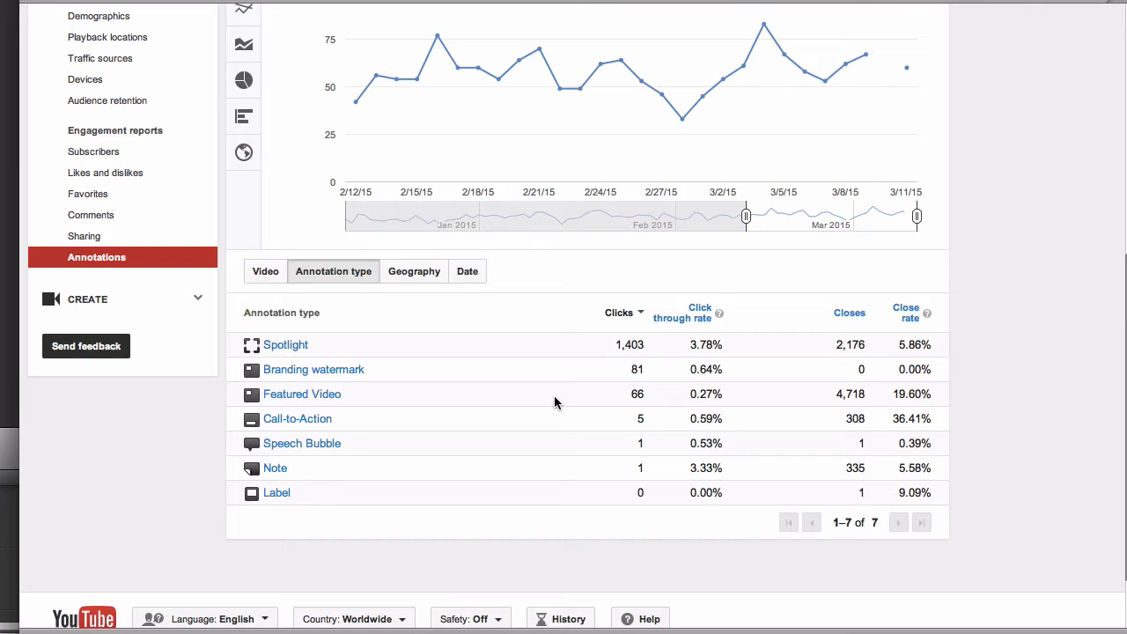
{"action": "mouse_move", "coordinate": [690, 446]}
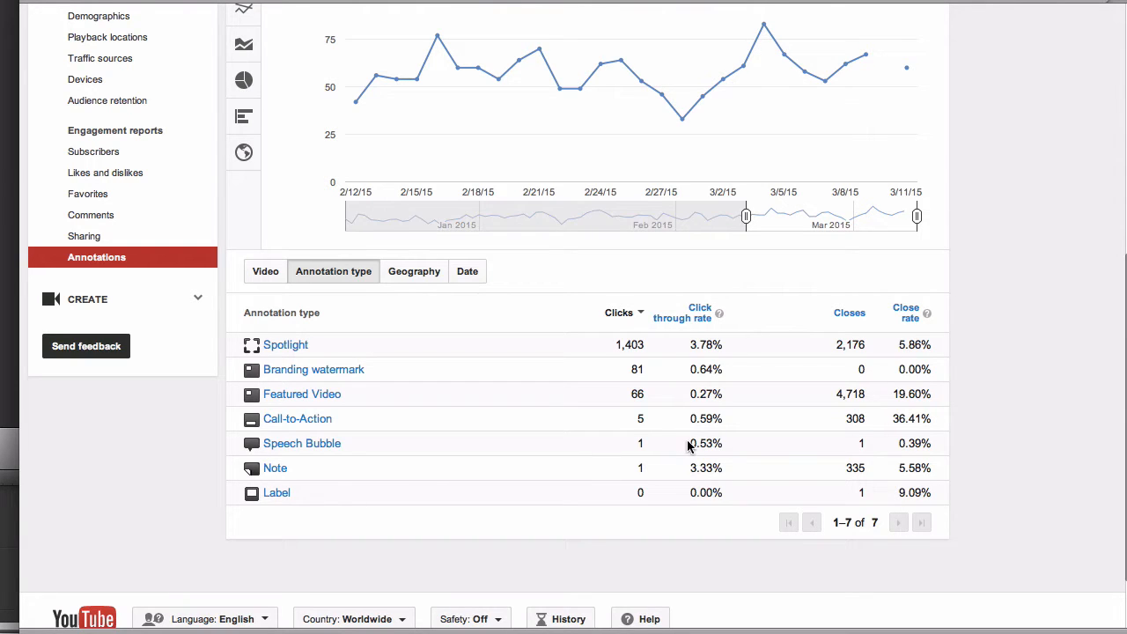
- View annotation clicks by country (United States 631), then switch to the date breakdown
{"action": "left_click", "coordinate": [414, 270]}
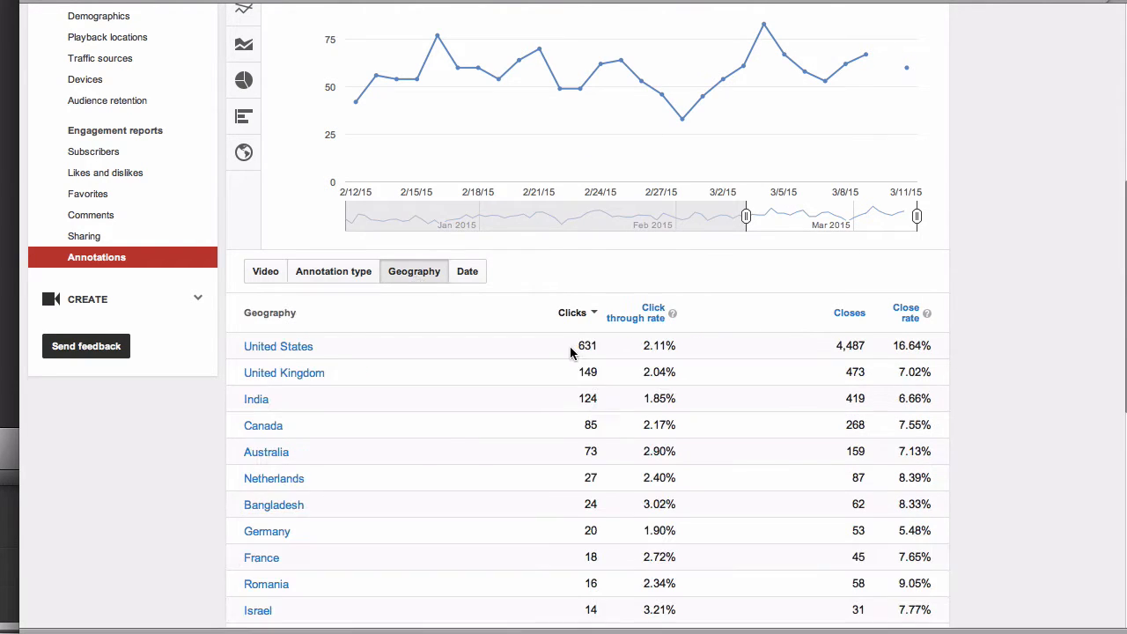
{"action": "mouse_move", "coordinate": [617, 344]}
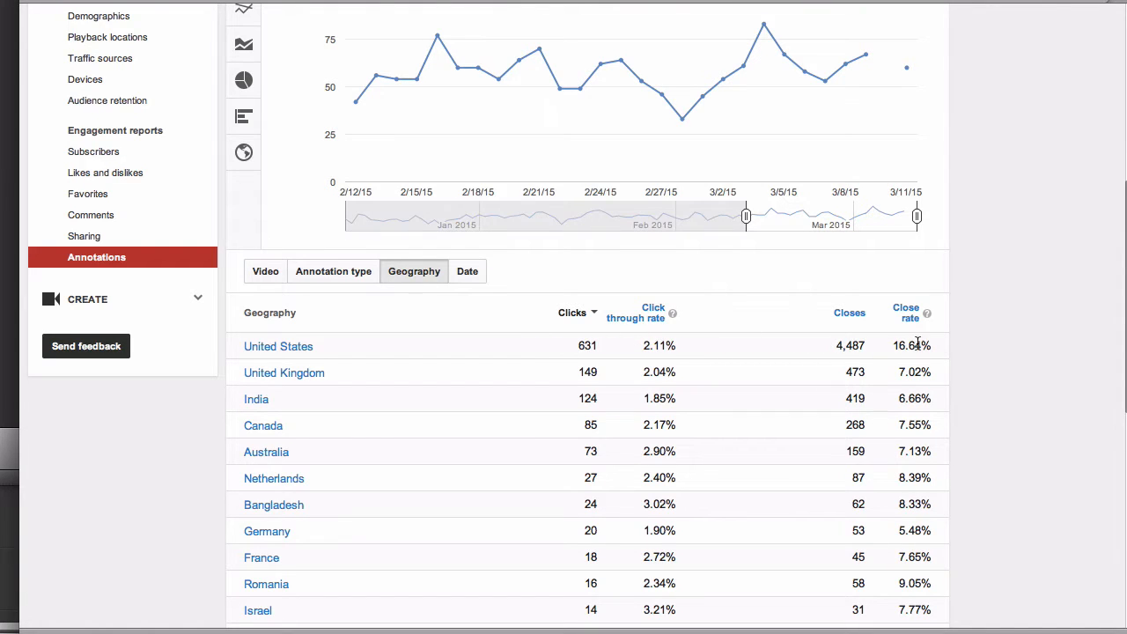
{"action": "left_click", "coordinate": [468, 272]}
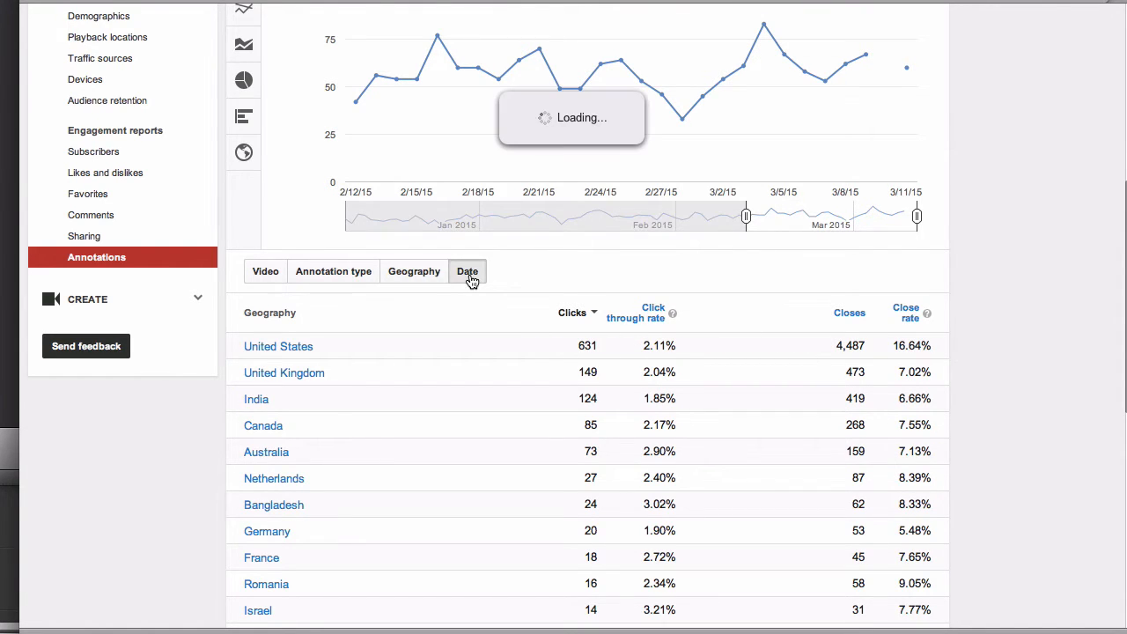
- Plot daily clicks as separate lines for the five top videos
{"action": "left_click", "coordinate": [467, 271]}
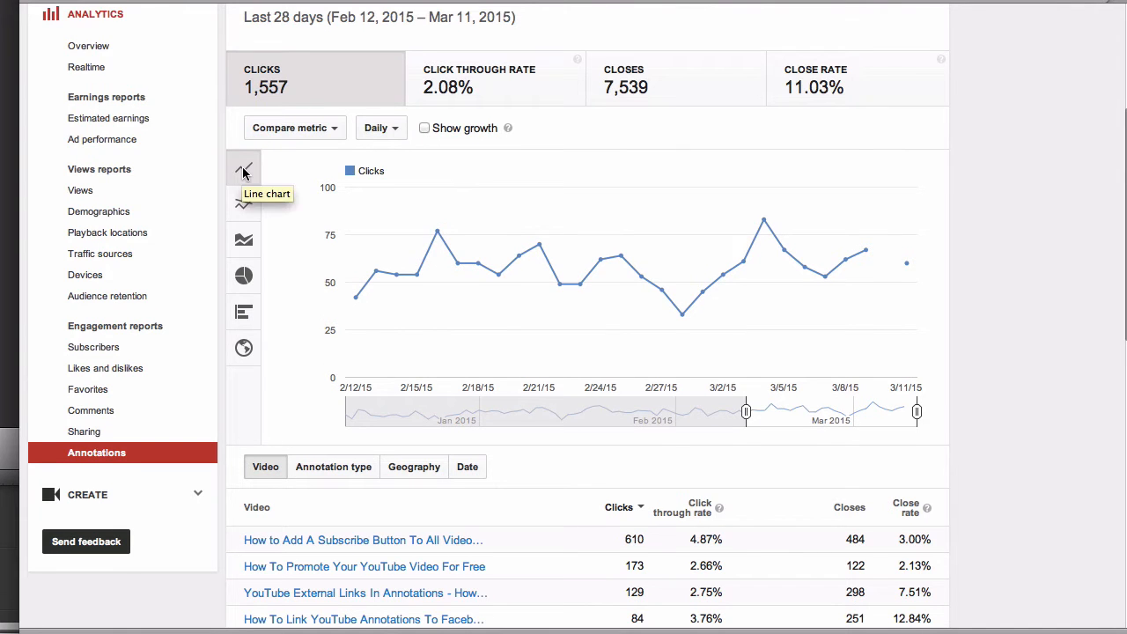
{"action": "mouse_move", "coordinate": [245, 205]}
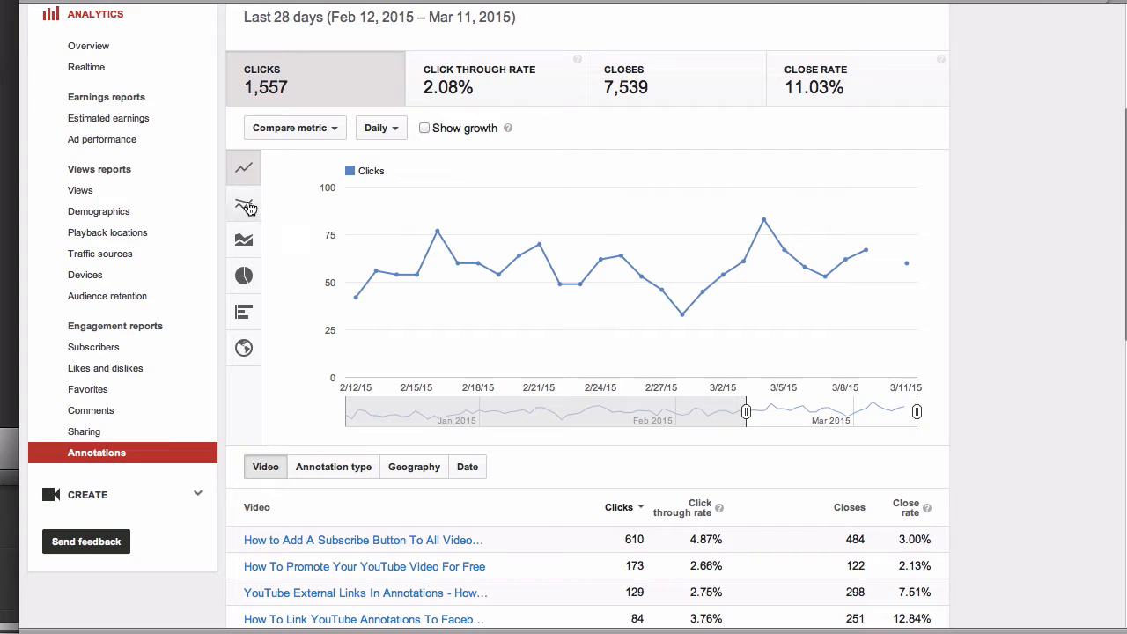
{"action": "left_click", "coordinate": [243, 204]}
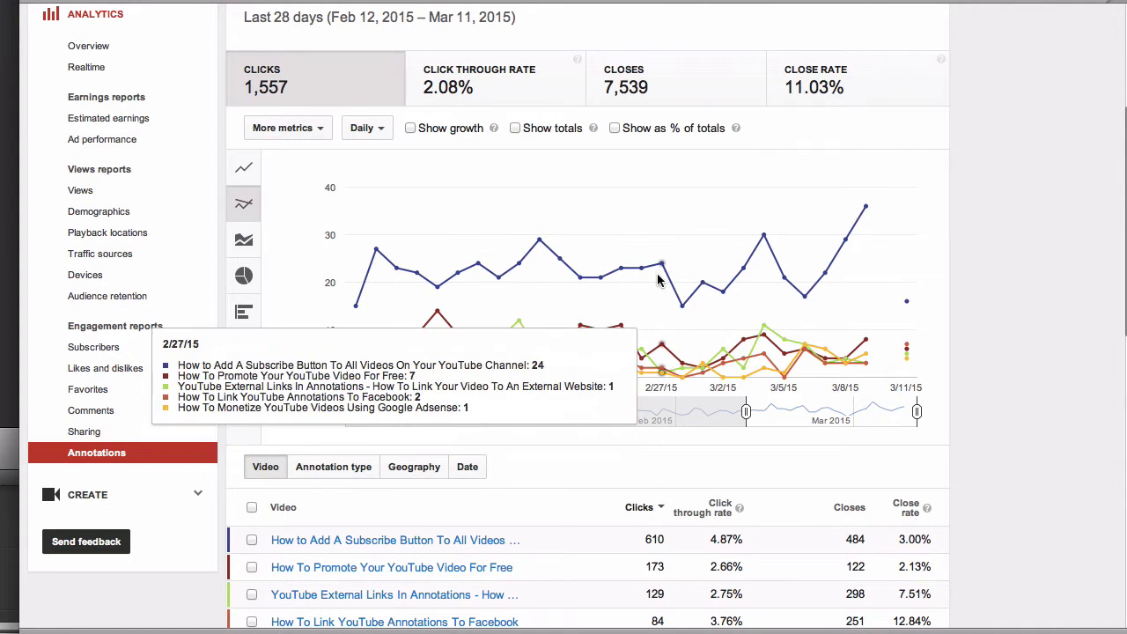
{"action": "mouse_move", "coordinate": [704, 361]}
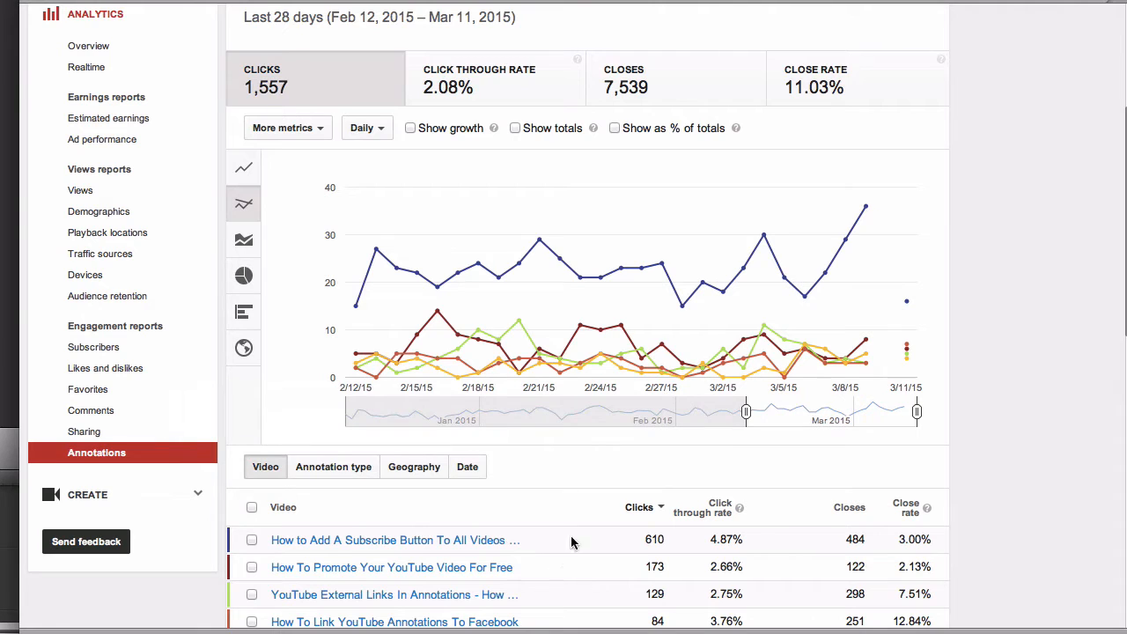
{"action": "mouse_move", "coordinate": [480, 268]}
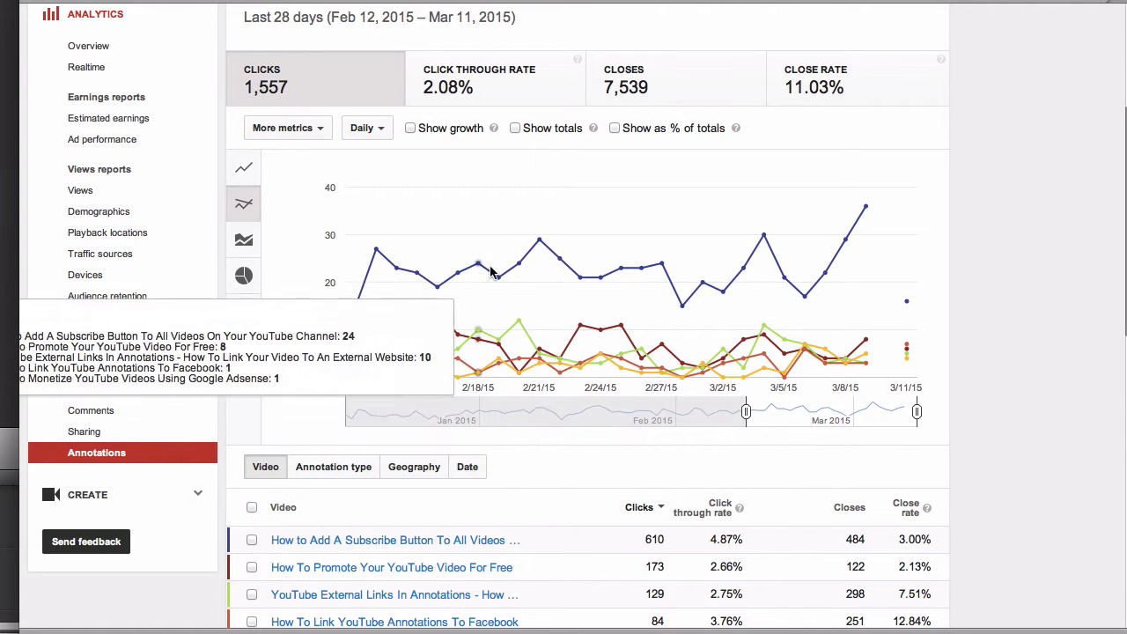
{"action": "mouse_move", "coordinate": [539, 245]}
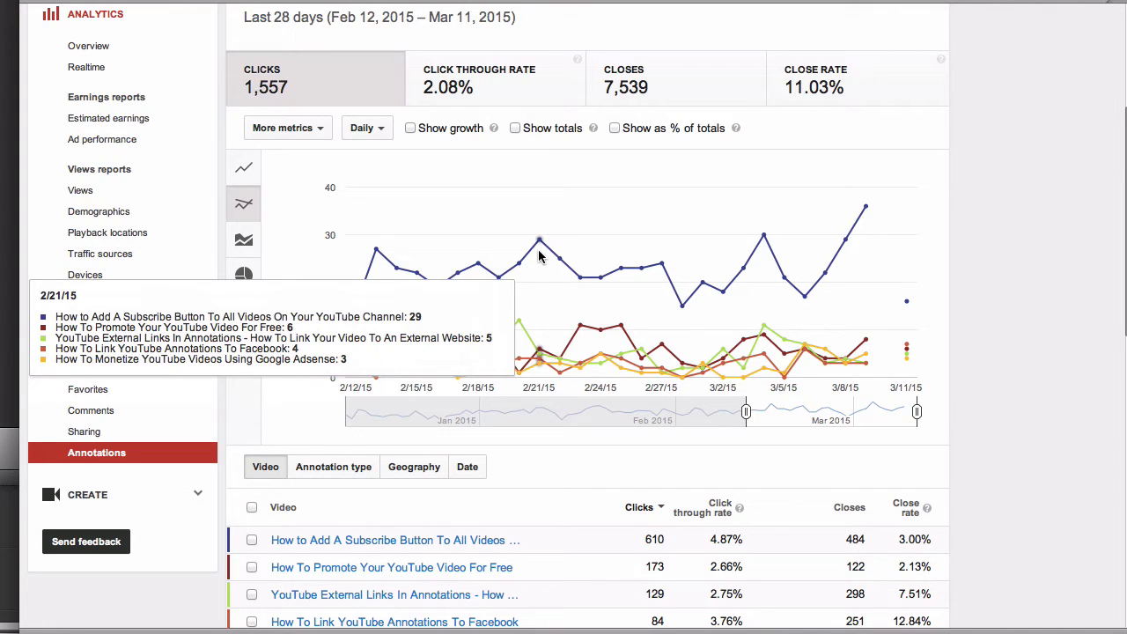
{"action": "mouse_move", "coordinate": [746, 412]}
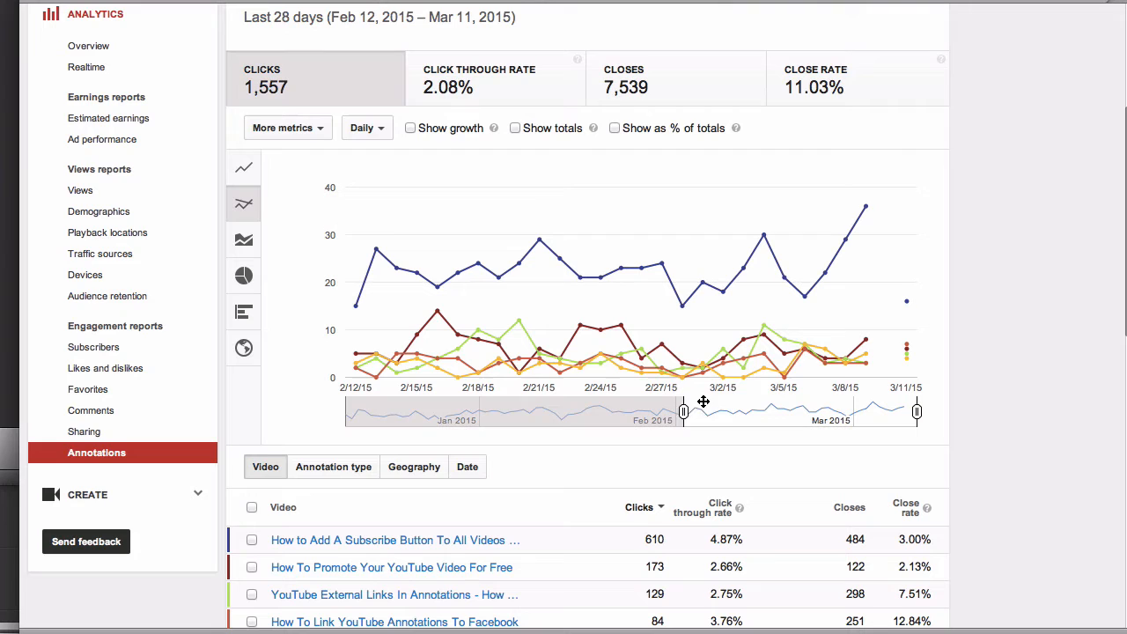
- Cycle the clicks chart through stacked area, pie and horizontal bar views of the top videos
{"action": "left_click", "coordinate": [243, 240]}
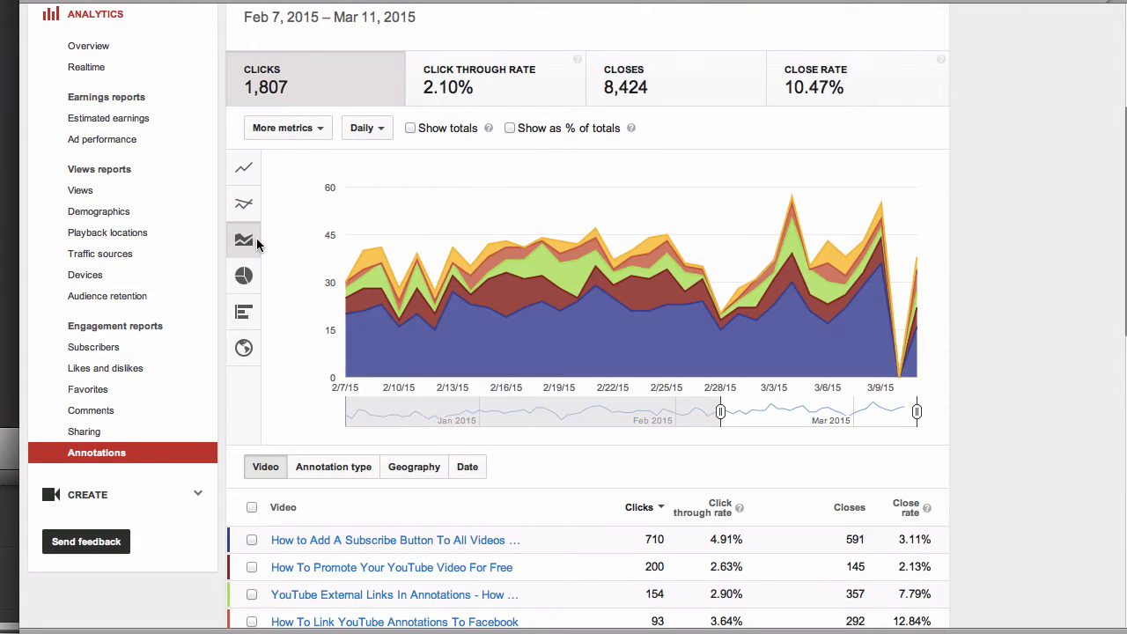
{"action": "left_click", "coordinate": [243, 276]}
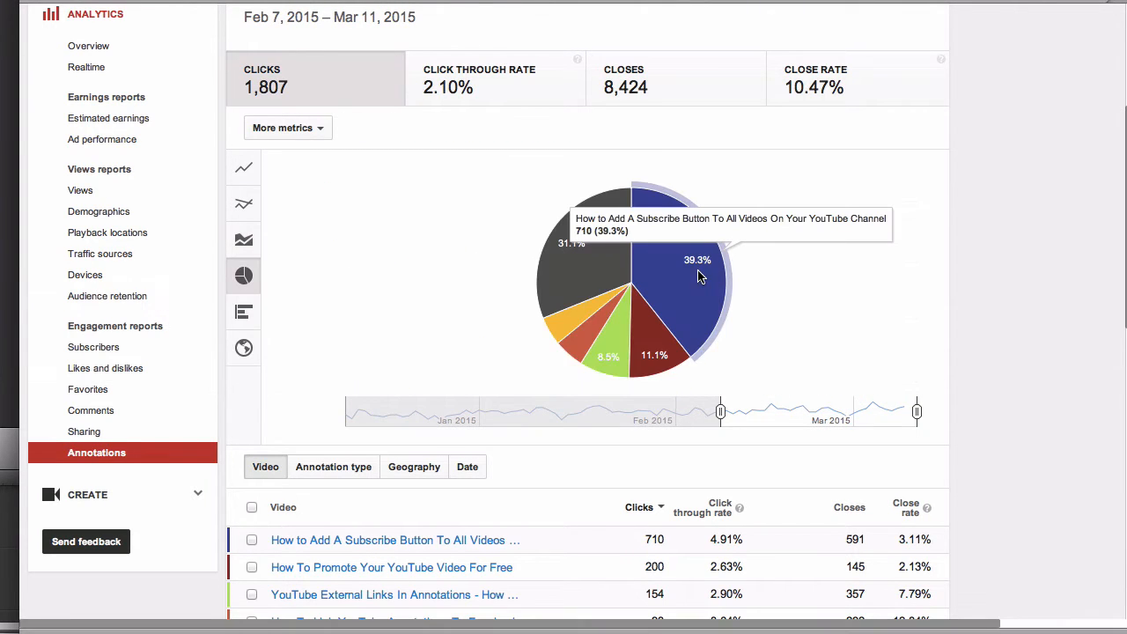
{"action": "mouse_move", "coordinate": [685, 276]}
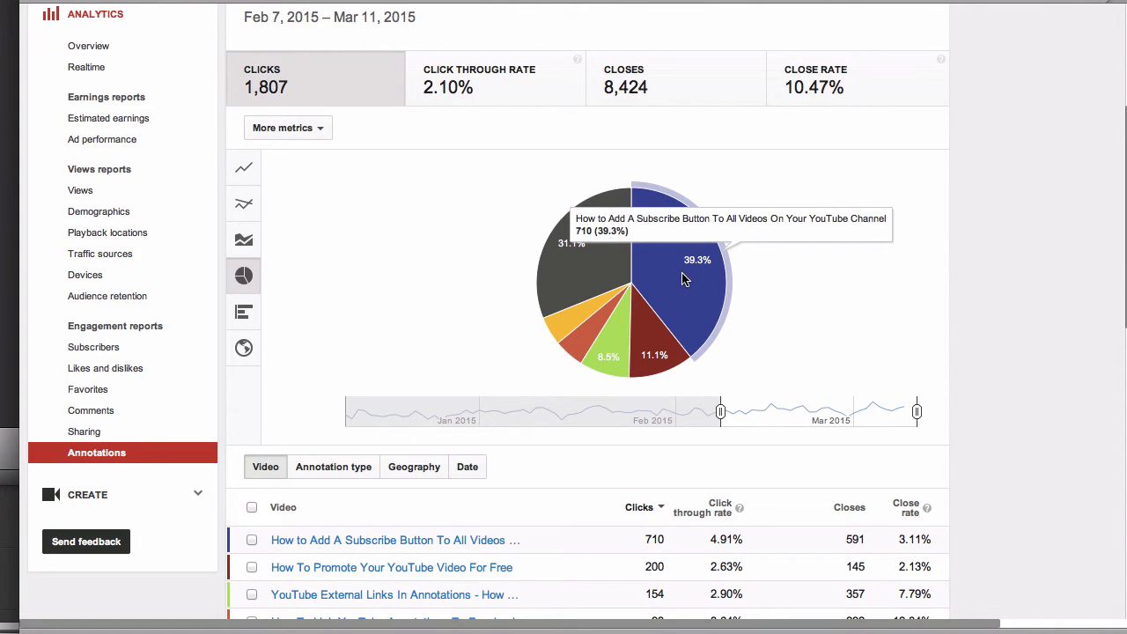
{"action": "left_click", "coordinate": [243, 311]}
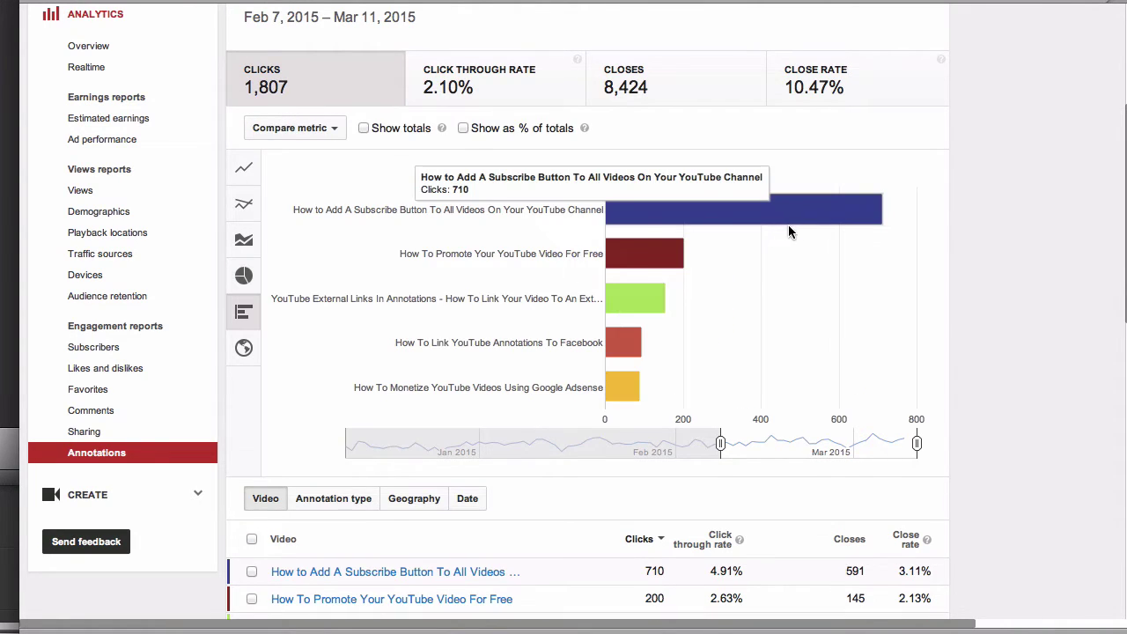
{"action": "mouse_move", "coordinate": [635, 302]}
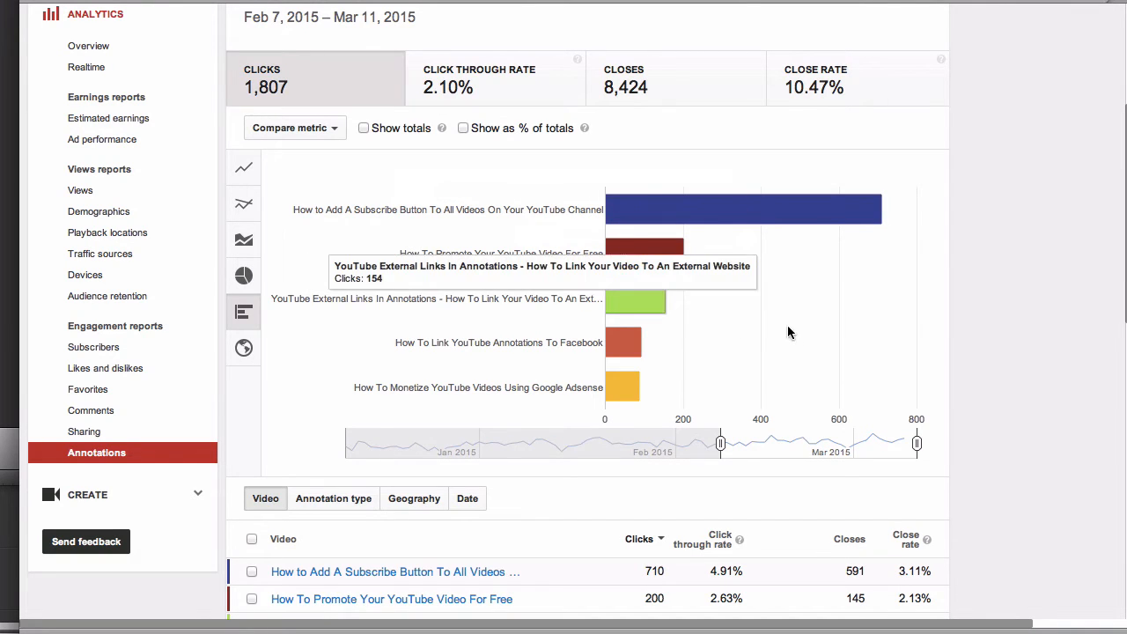
{"action": "mouse_move", "coordinate": [318, 349]}
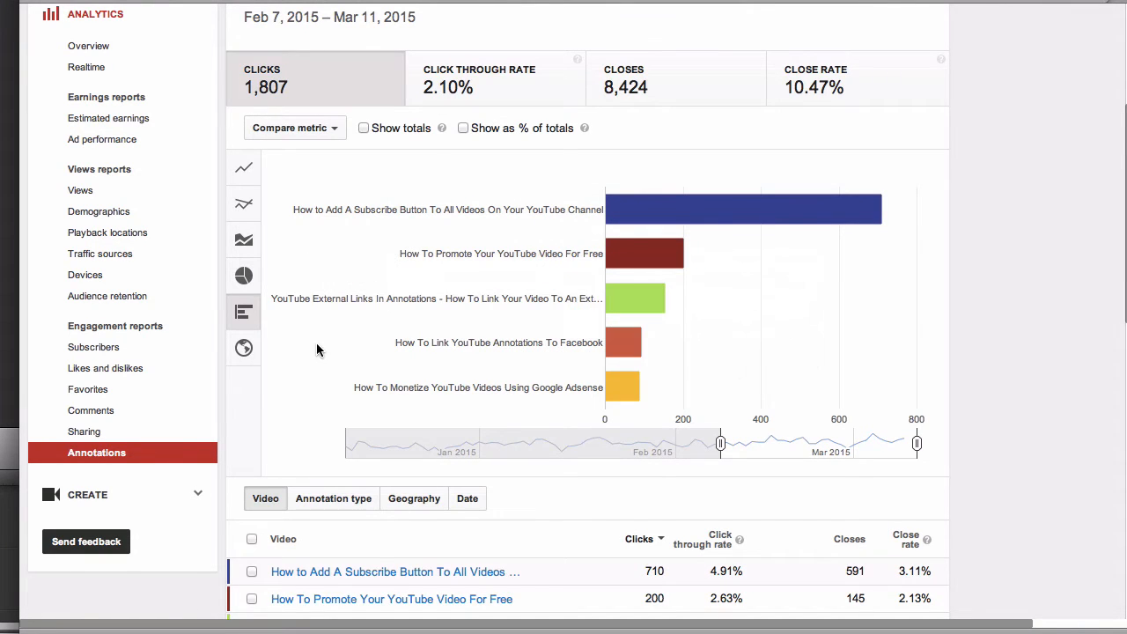
- Show annotation clicks per 1,000 views as a world map, with the United States at 85.6
{"action": "left_click", "coordinate": [243, 347]}
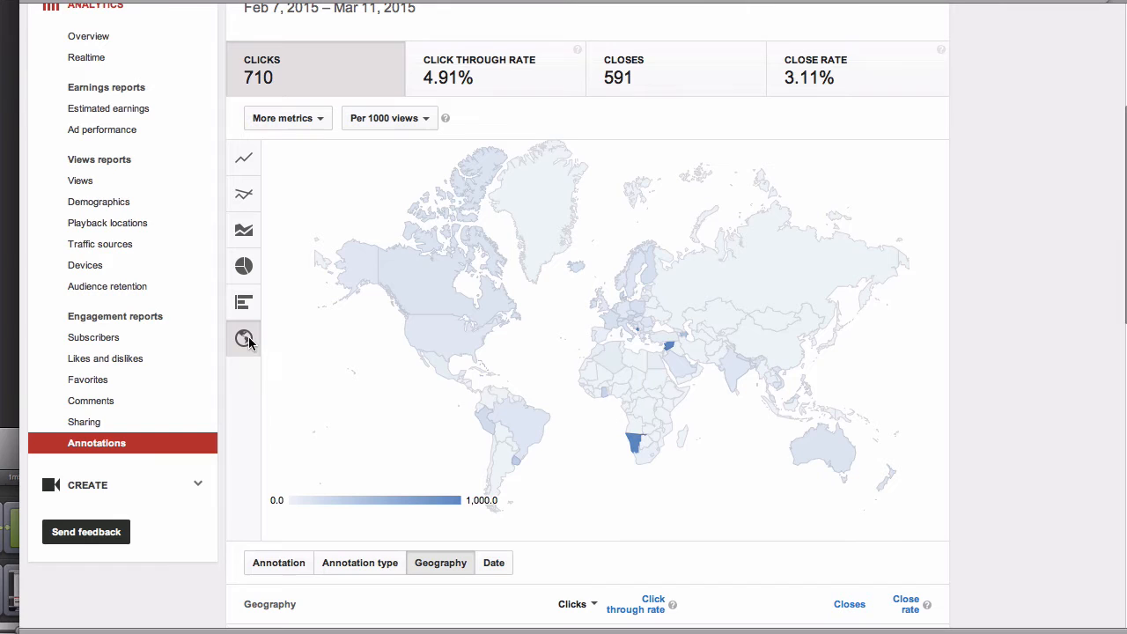
{"action": "mouse_move", "coordinate": [419, 351]}
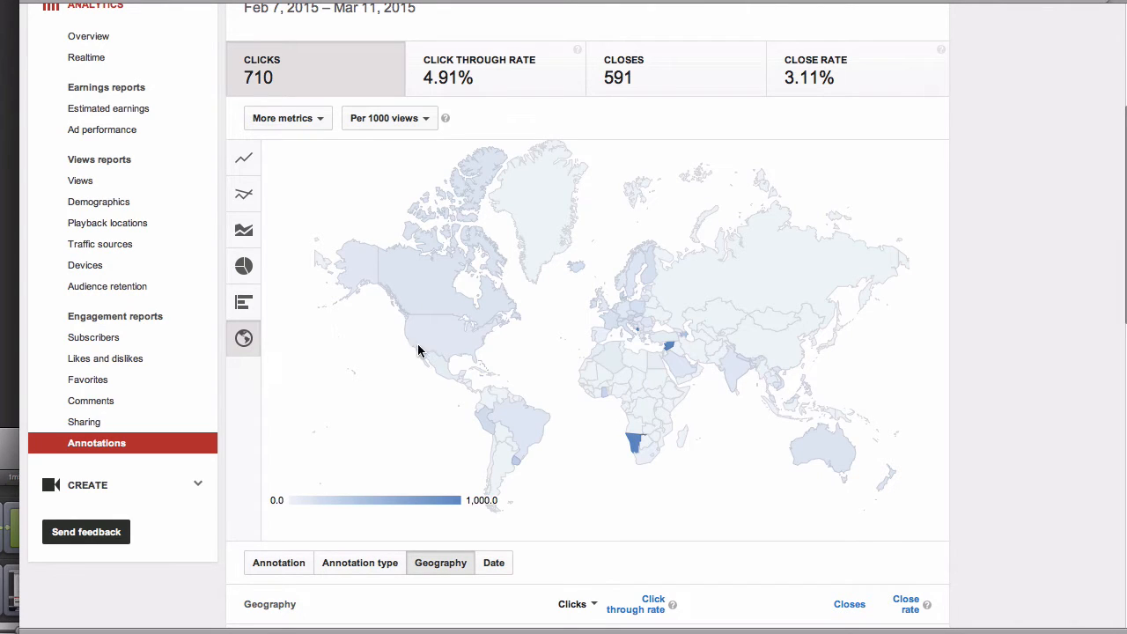
{"action": "mouse_move", "coordinate": [432, 343]}
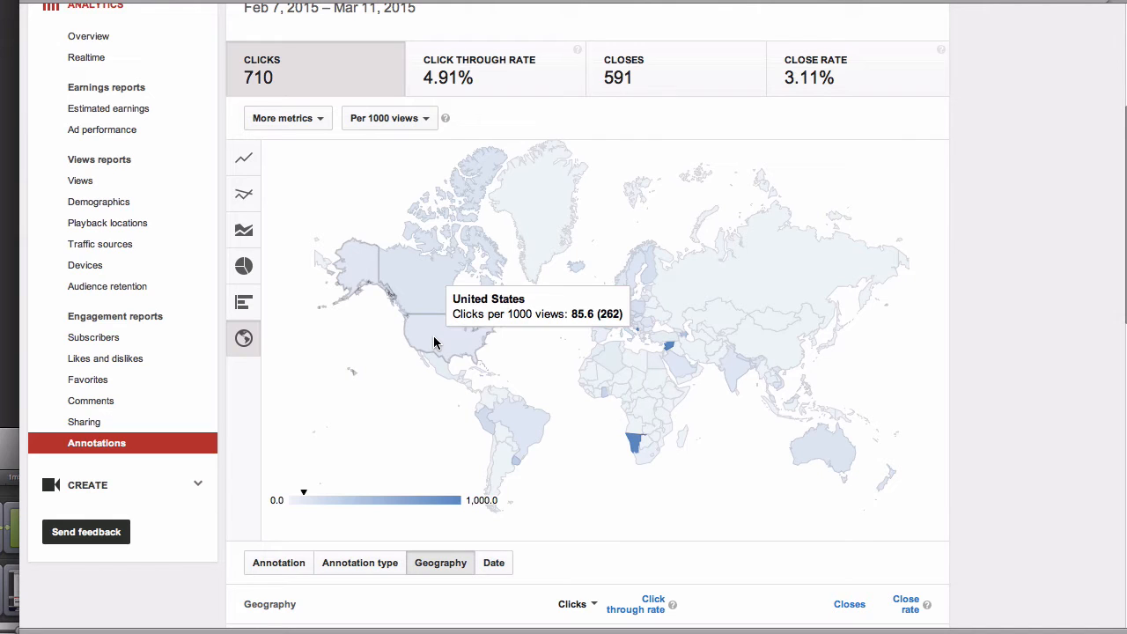
{"action": "left_click", "coordinate": [378, 97]}
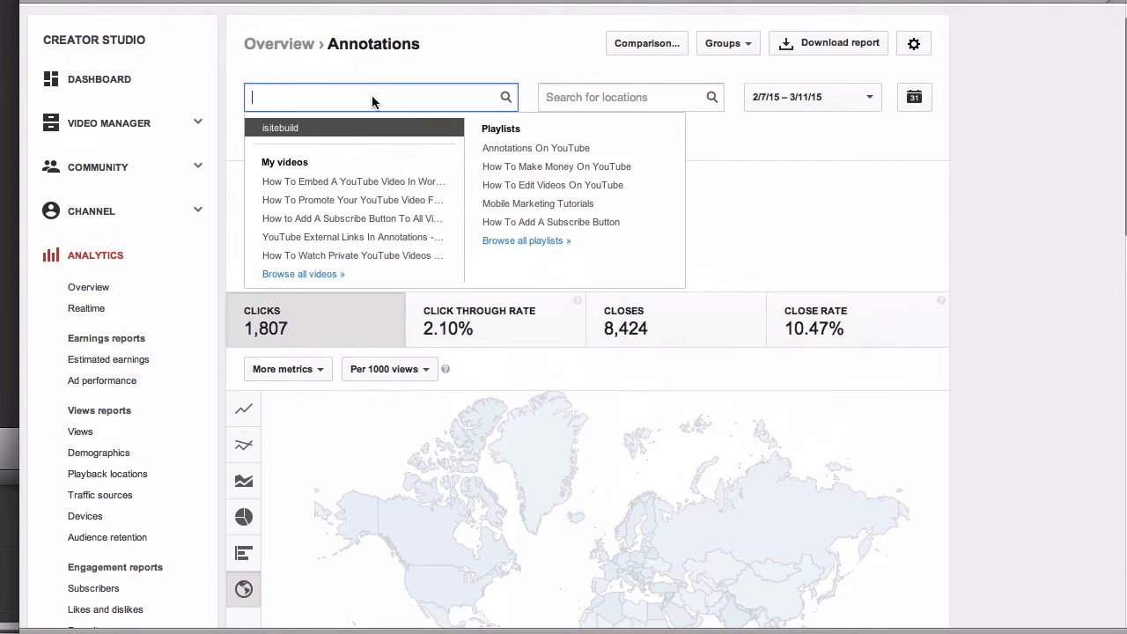
{"action": "mouse_move", "coordinate": [363, 188]}
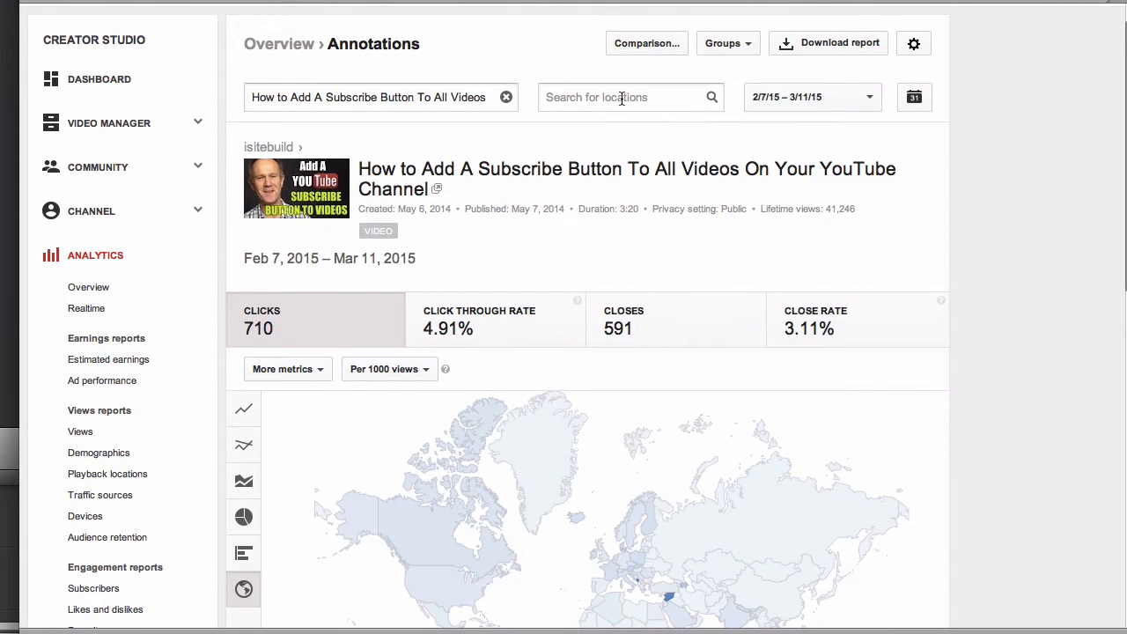
{"action": "mouse_move", "coordinate": [870, 105]}
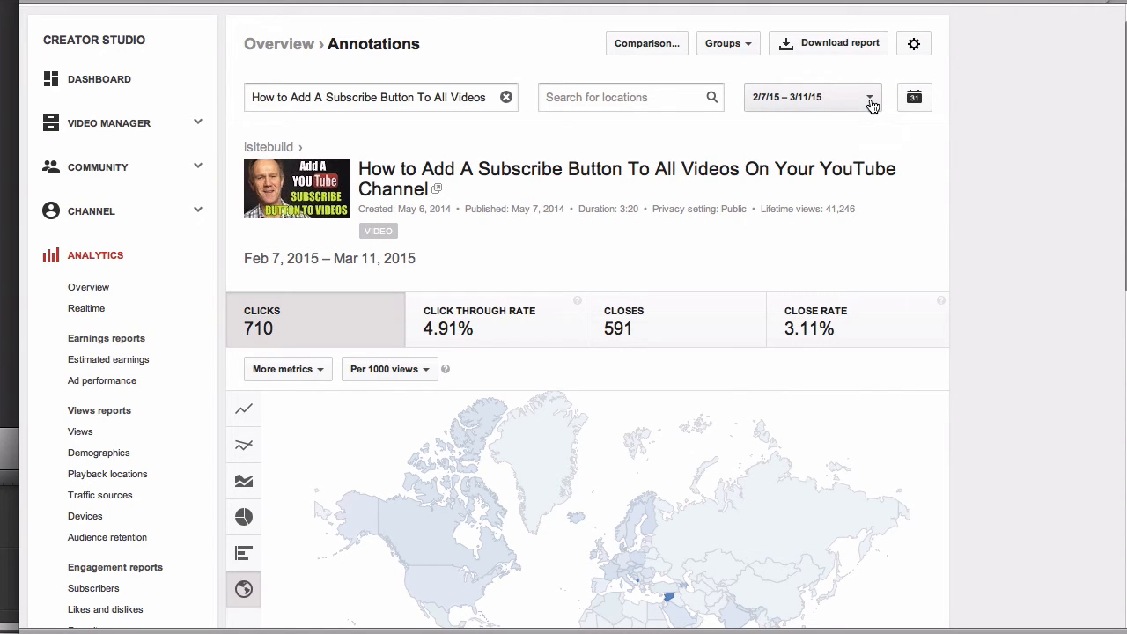
- Scroll down to the per-annotation table, led by a spotlight link with 521 clicks
{"action": "scroll", "scroll_direction": "down", "scroll_amount": 3}
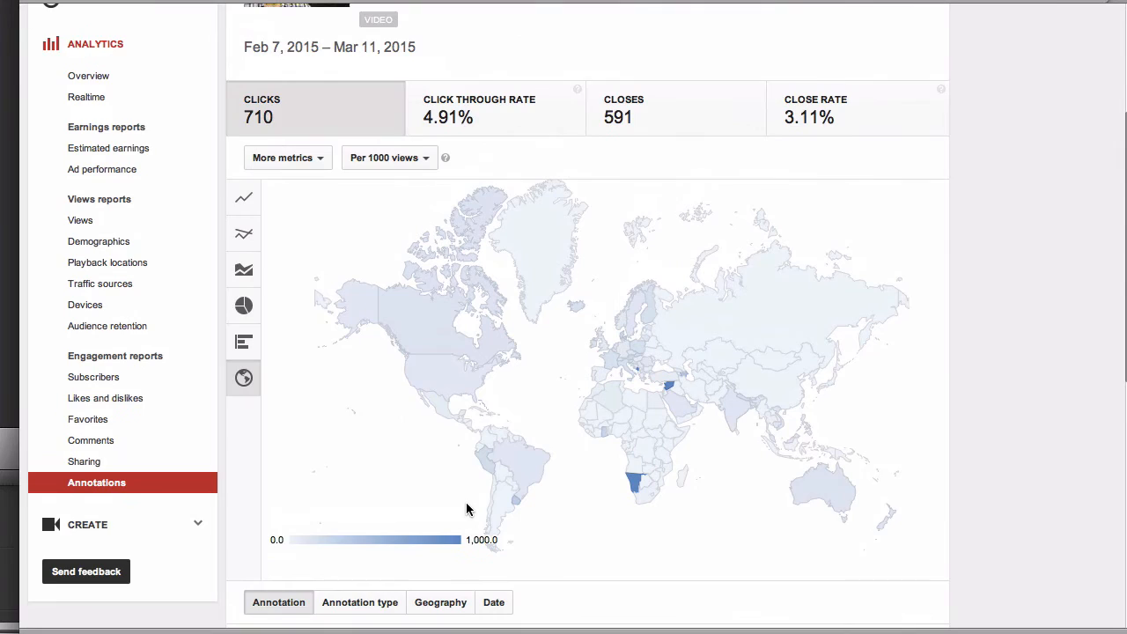
{"action": "scroll", "scroll_direction": "down", "scroll_amount": 3}
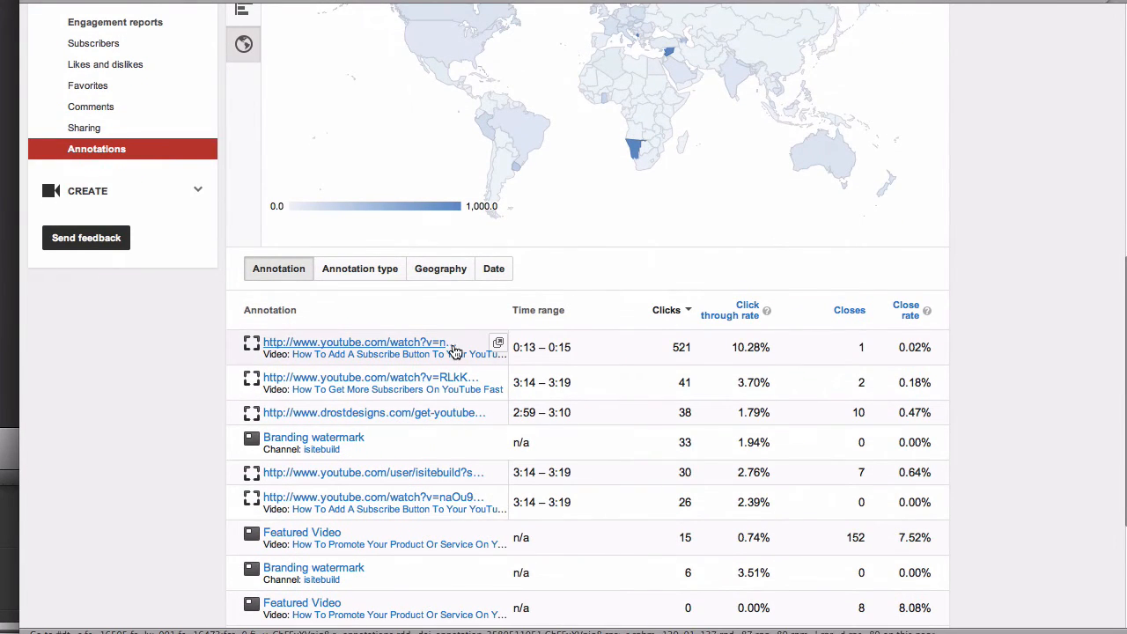
{"action": "mouse_move", "coordinate": [397, 354]}
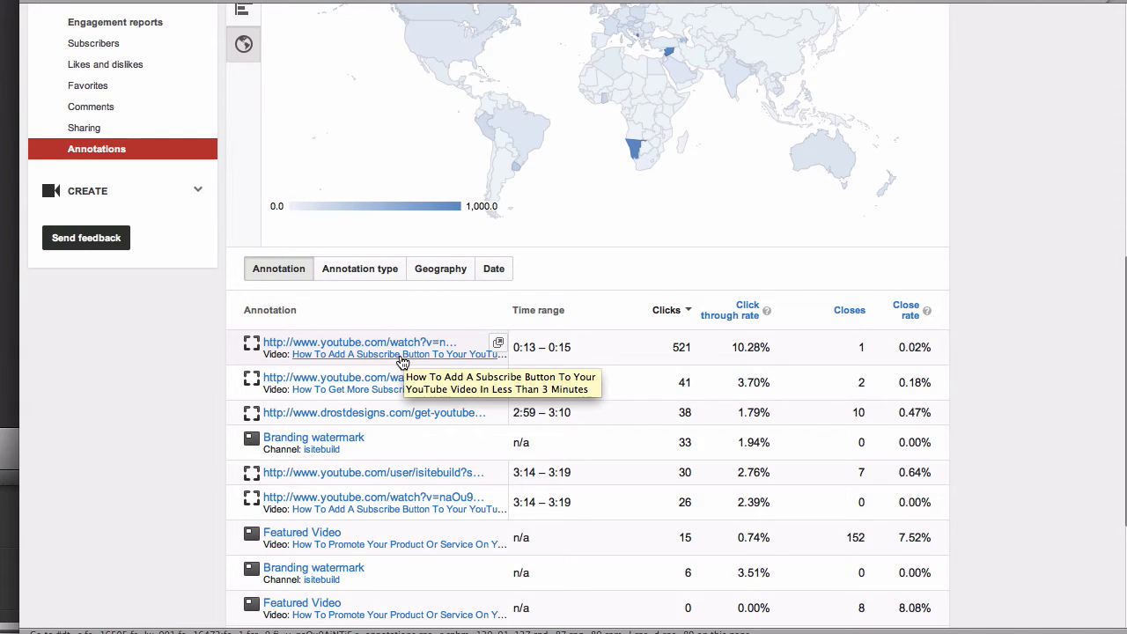
{"action": "mouse_move", "coordinate": [372, 389]}
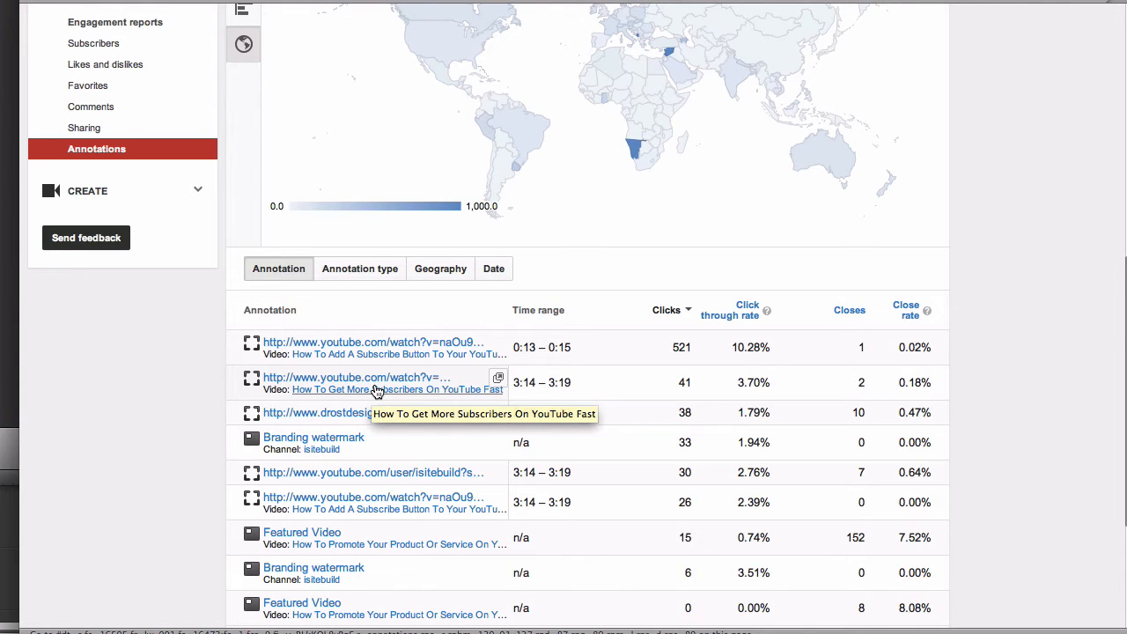
{"action": "mouse_move", "coordinate": [378, 412]}
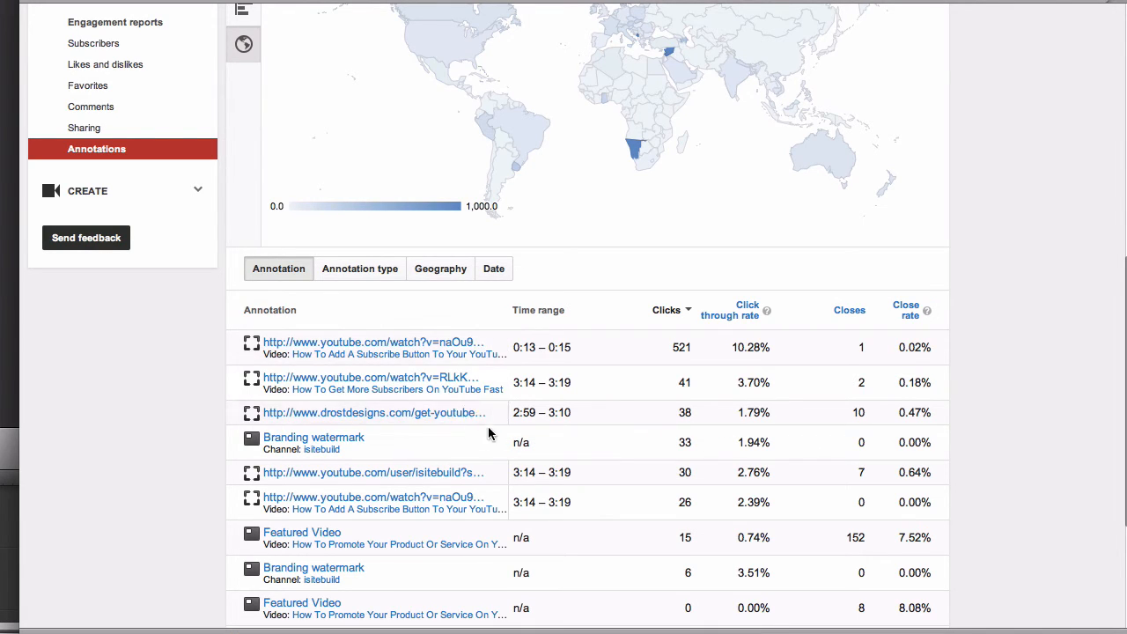
{"action": "mouse_move", "coordinate": [605, 393]}
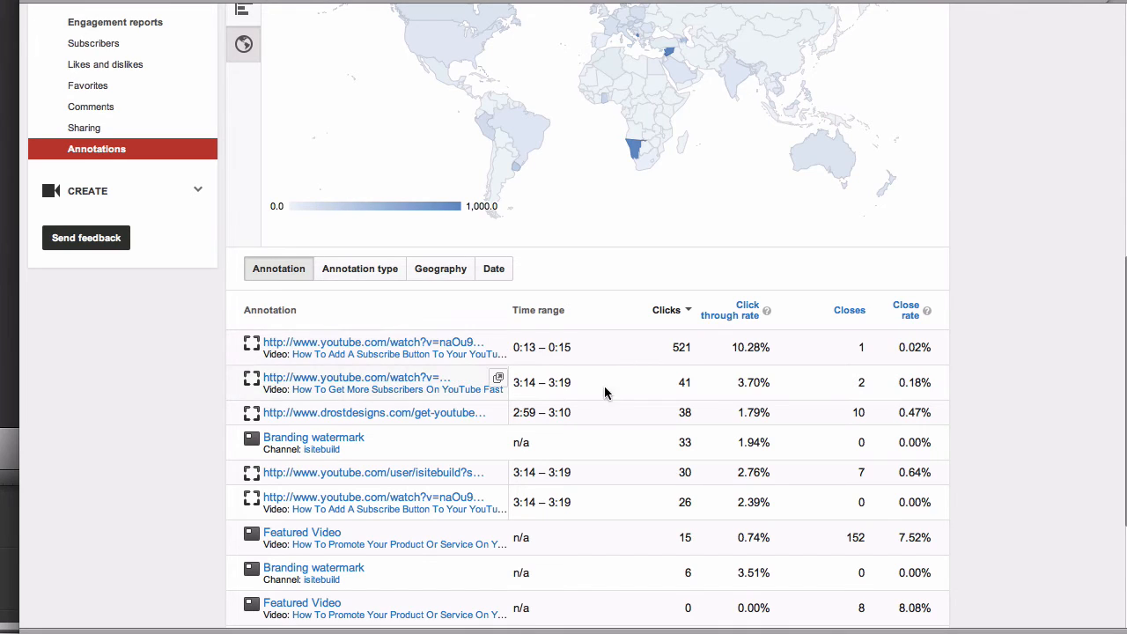
{"action": "mouse_move", "coordinate": [584, 420]}
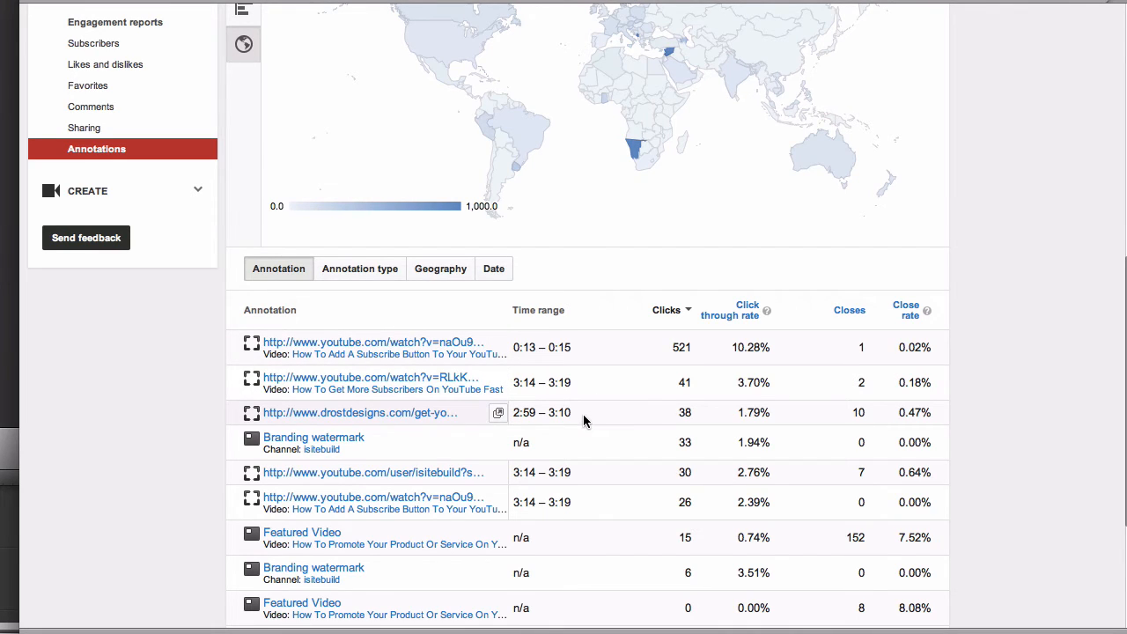
{"action": "mouse_move", "coordinate": [447, 353]}
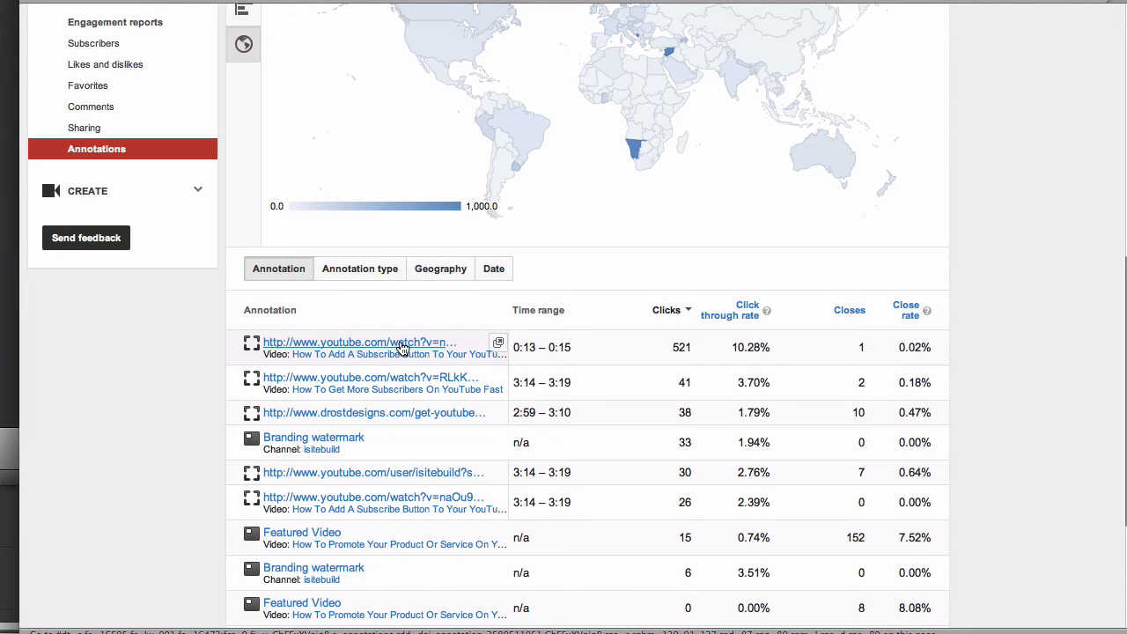
{"action": "mouse_move", "coordinate": [406, 382]}
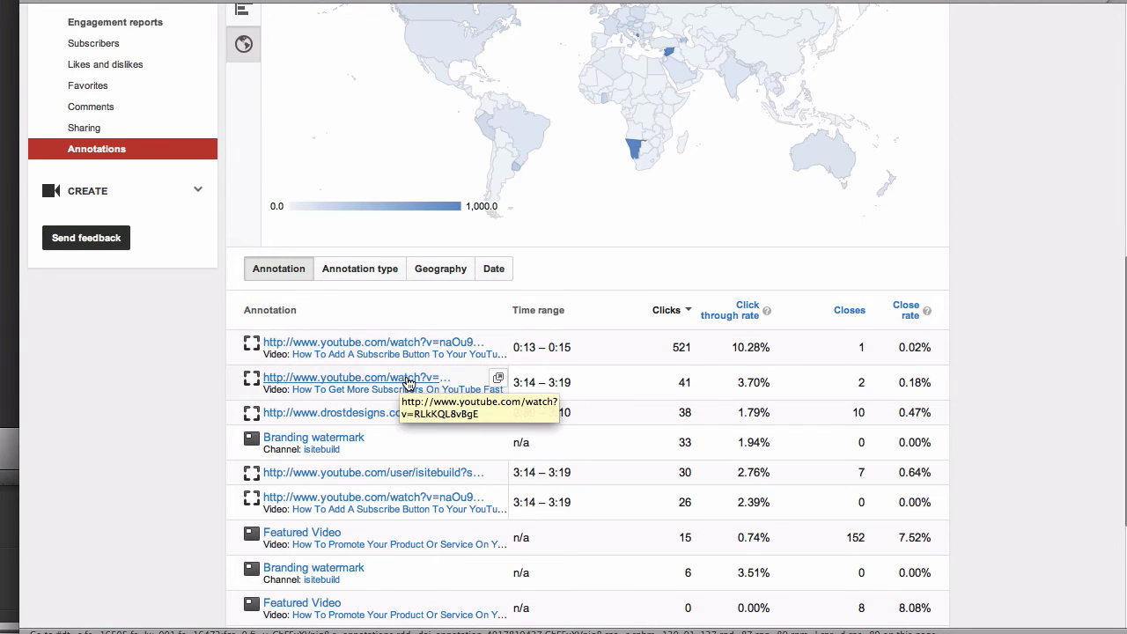
{"action": "mouse_move", "coordinate": [458, 388]}
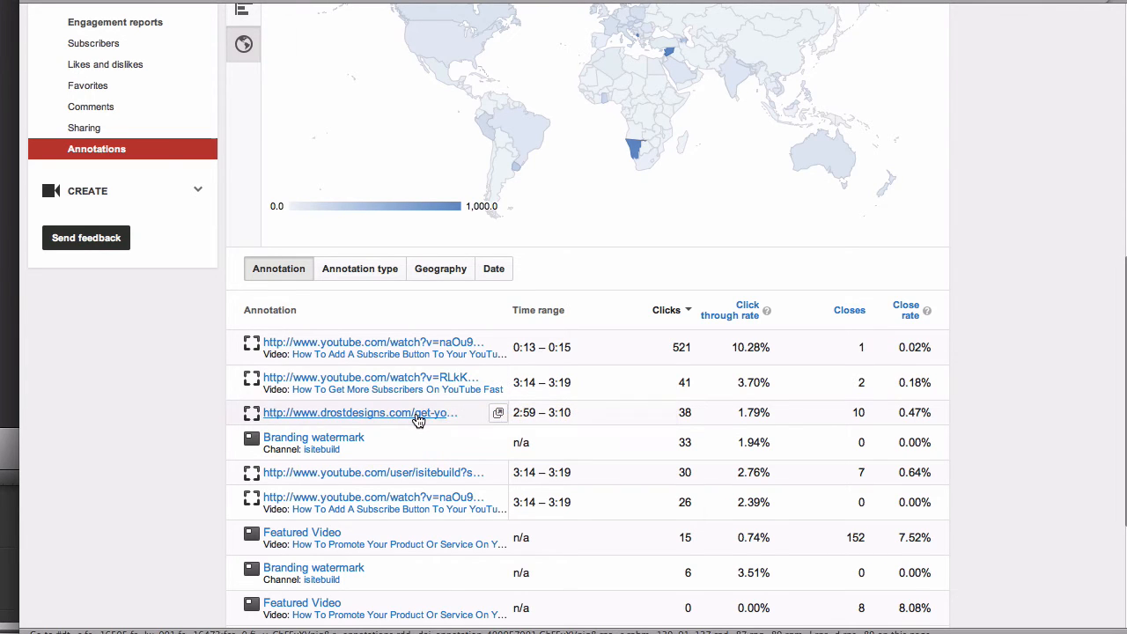
{"action": "mouse_move", "coordinate": [419, 413]}
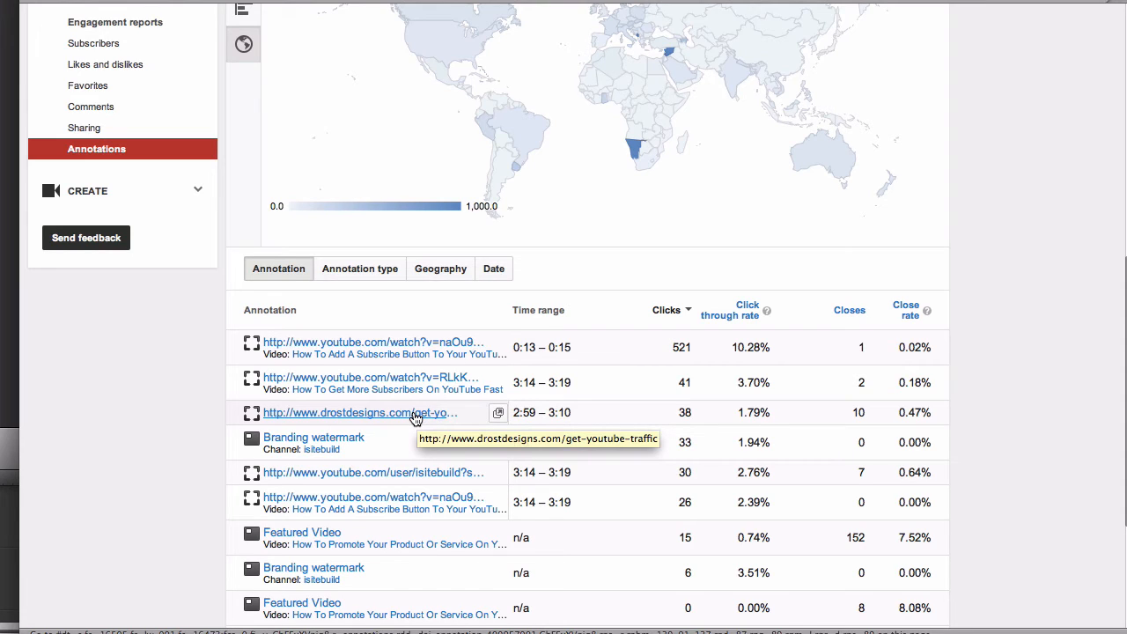
{"action": "mouse_move", "coordinate": [429, 359]}
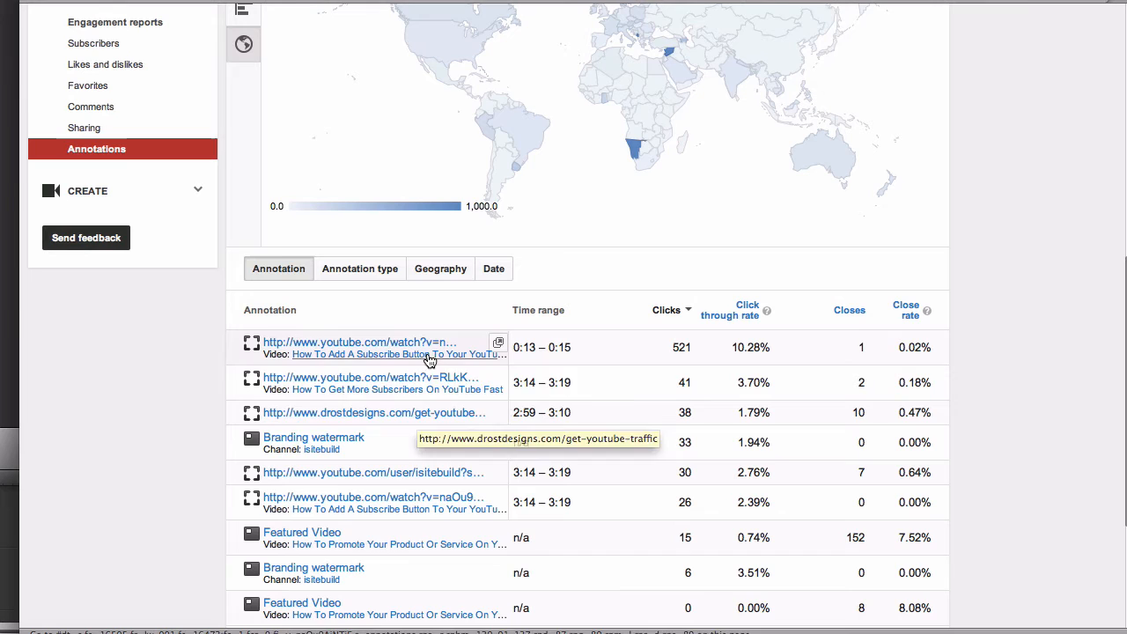
- Group the video's clicks by annotation type: Spotlight 656, Branding watermark 39, Featured Video 15
{"action": "left_click", "coordinate": [359, 268]}
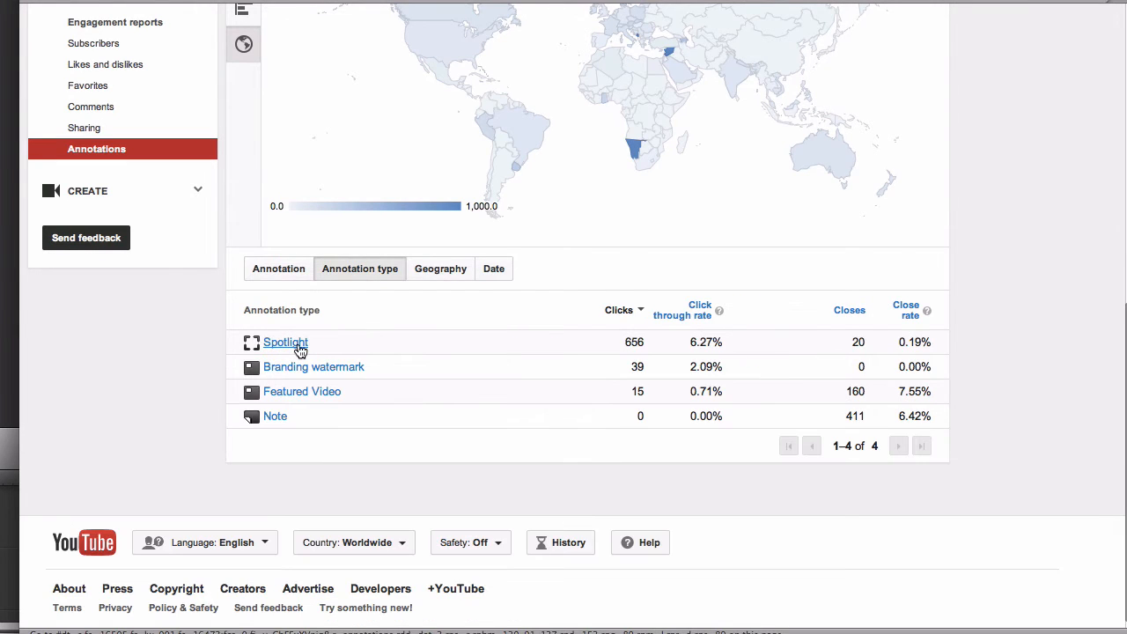
{"action": "mouse_move", "coordinate": [323, 360]}
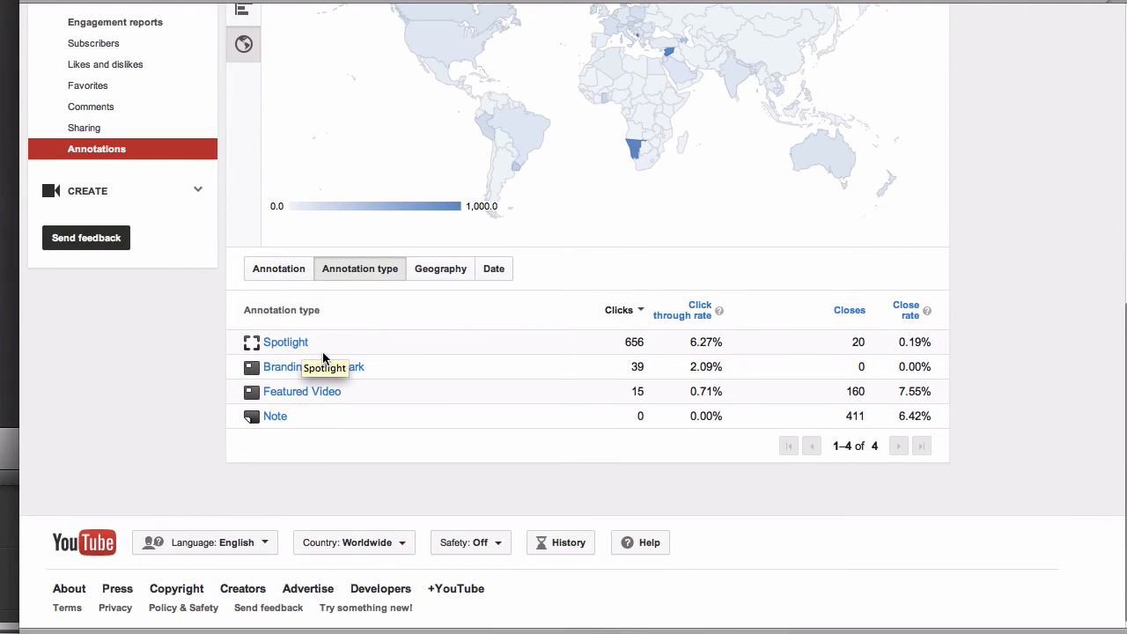
{"action": "mouse_move", "coordinate": [352, 355]}
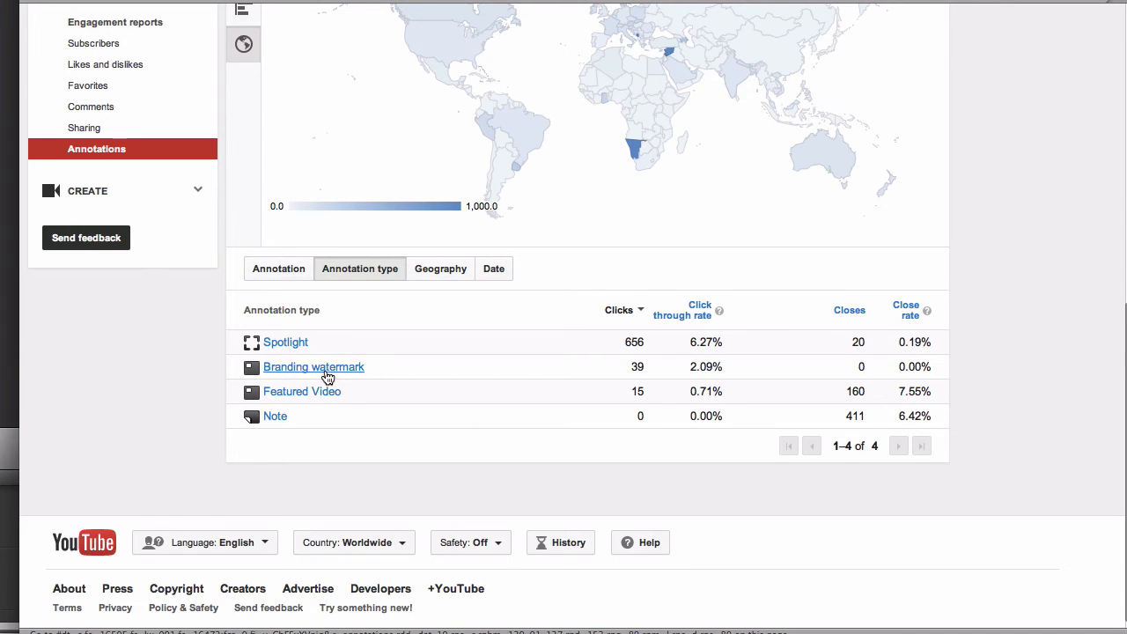
{"action": "mouse_move", "coordinate": [302, 391]}
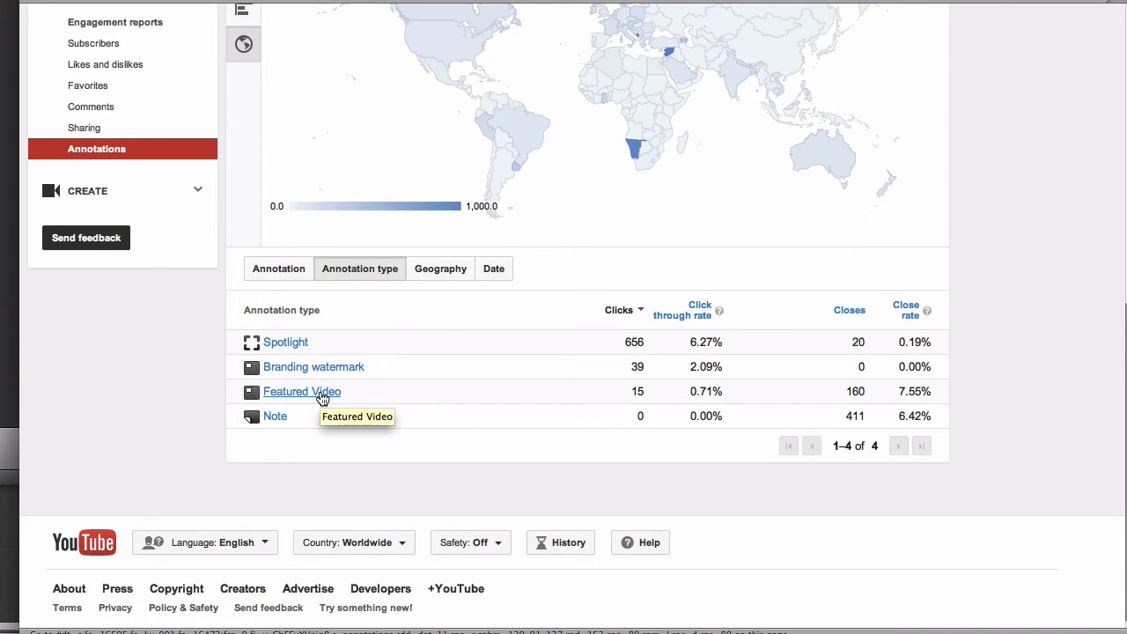
- List the video's clicks by country (United States 262, United Kingdom 72, India 55) and return to the map
{"action": "left_click", "coordinate": [440, 268]}
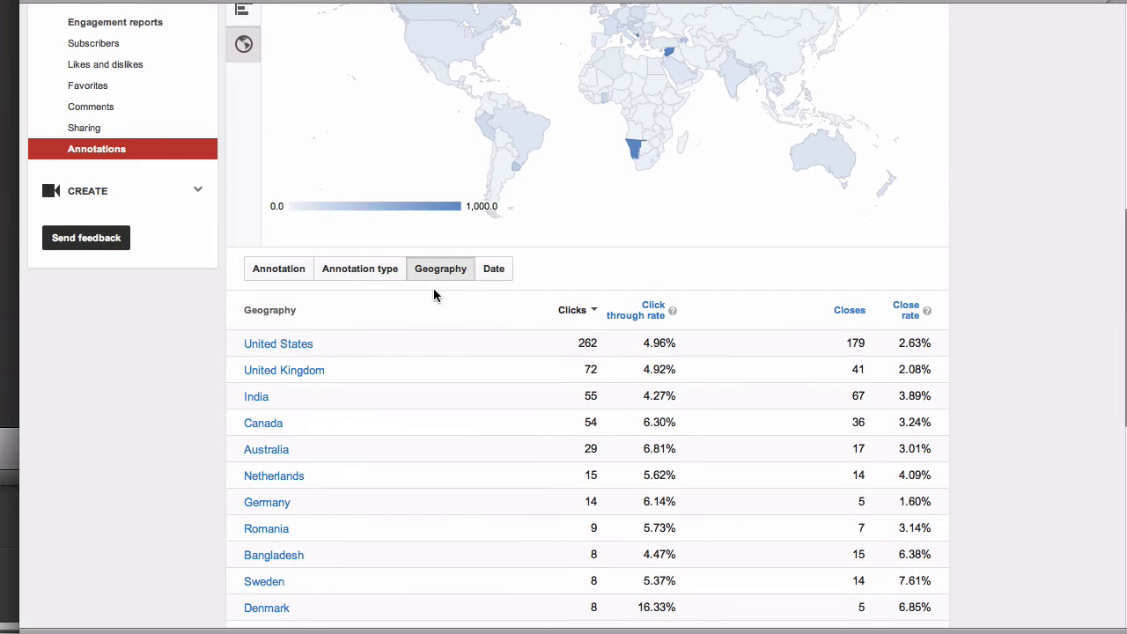
{"action": "mouse_move", "coordinate": [495, 351]}
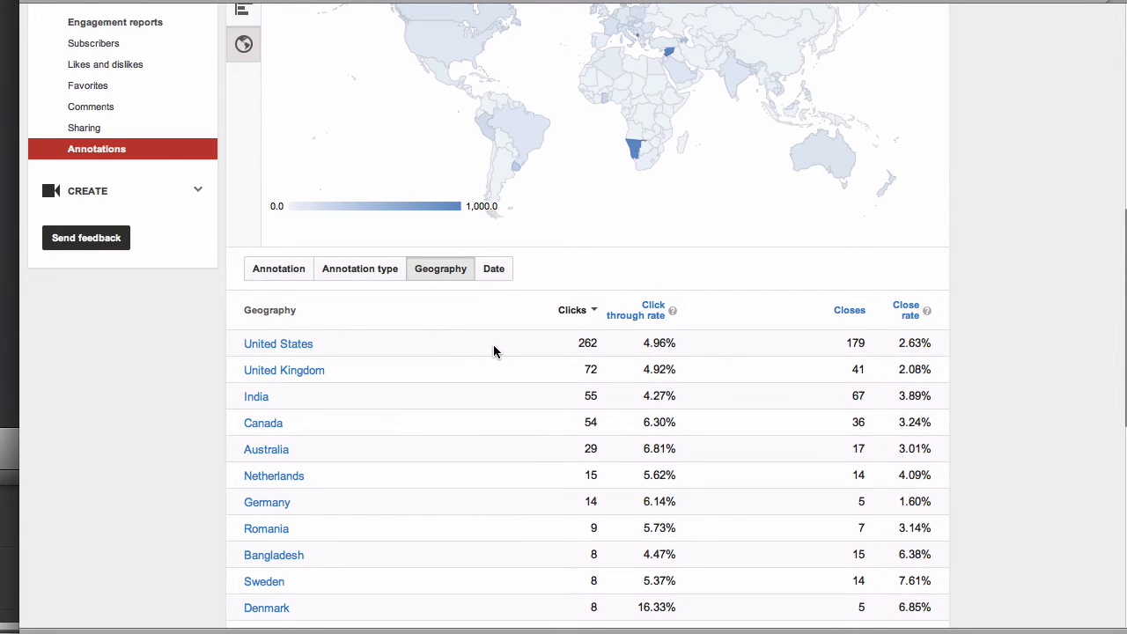
{"action": "scroll", "scroll_direction": "up", "scroll_amount": 3}
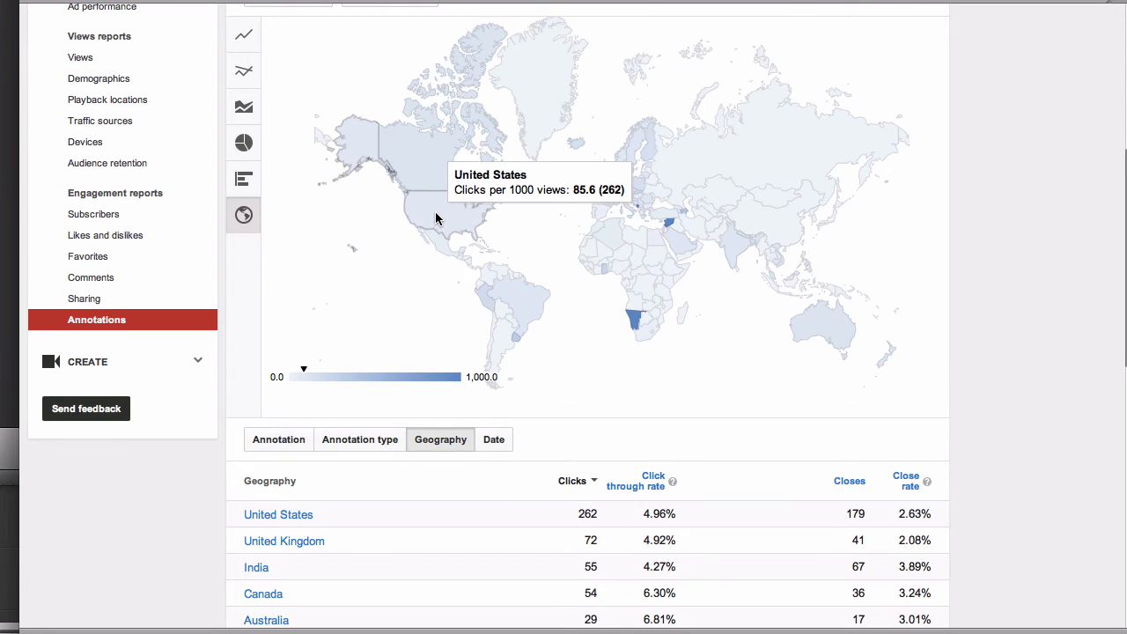
{"action": "mouse_move", "coordinate": [858, 362]}
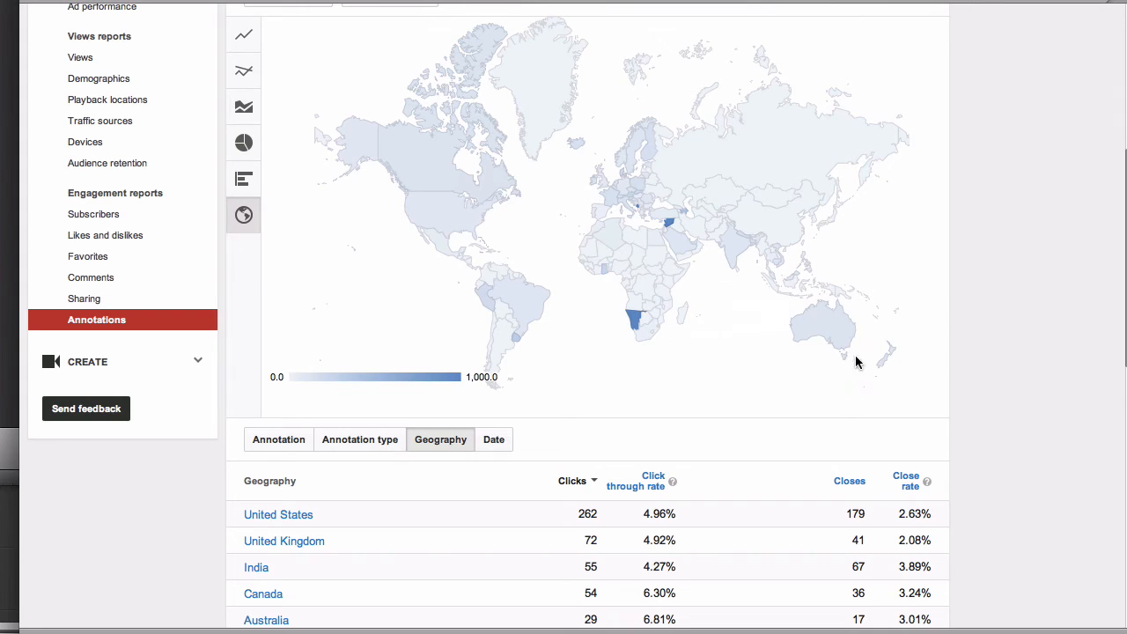
{"action": "mouse_move", "coordinate": [888, 361]}
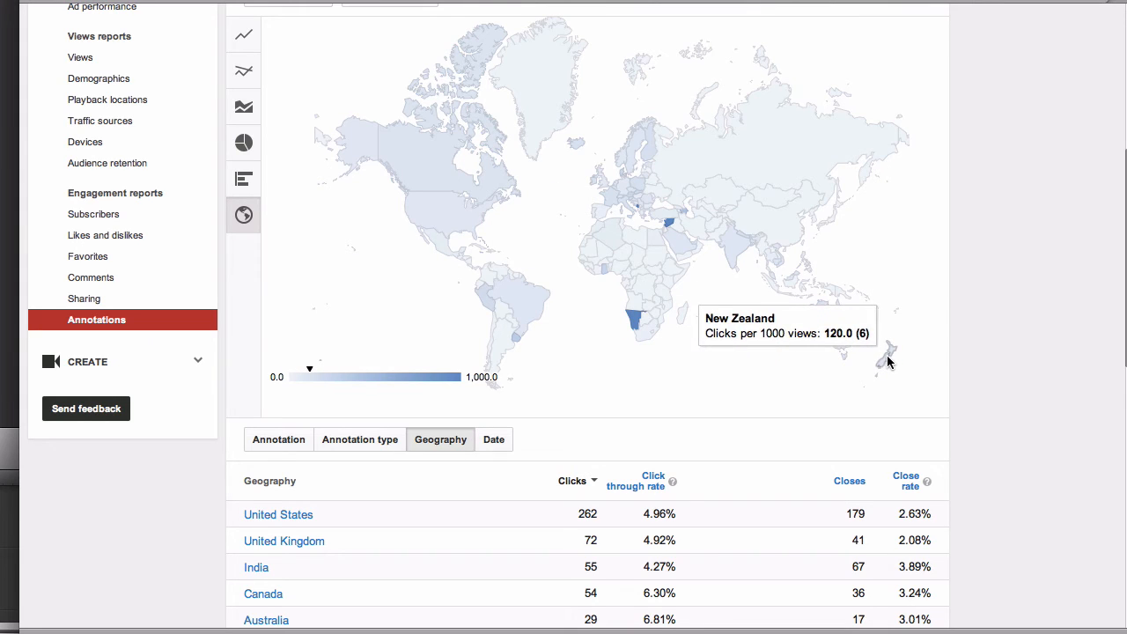